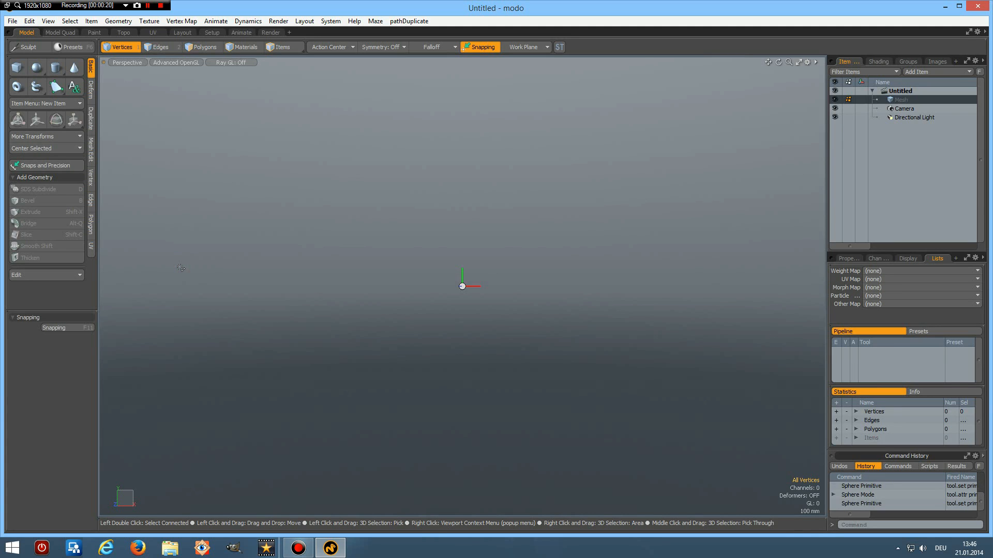
mouse_move(205, 234)
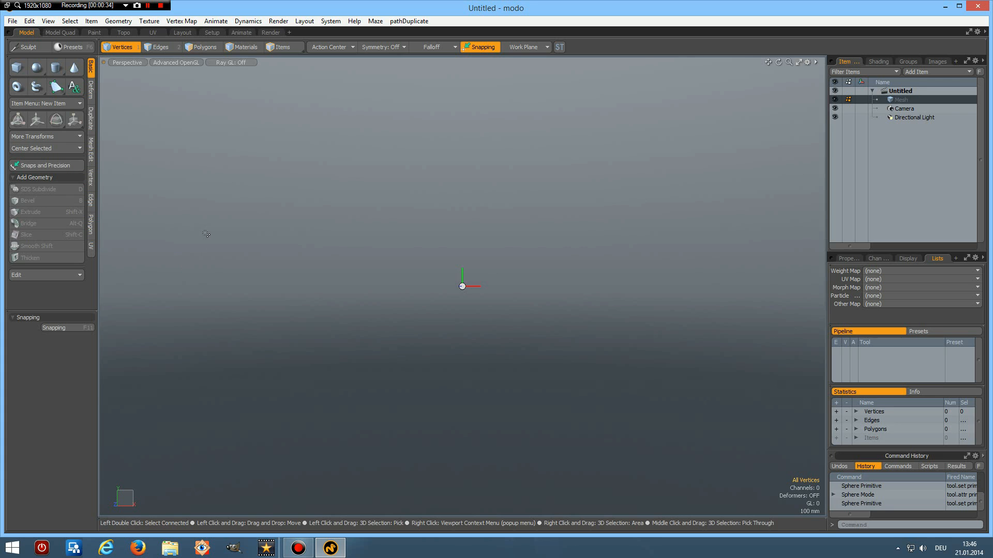
mouse_move(208, 230)
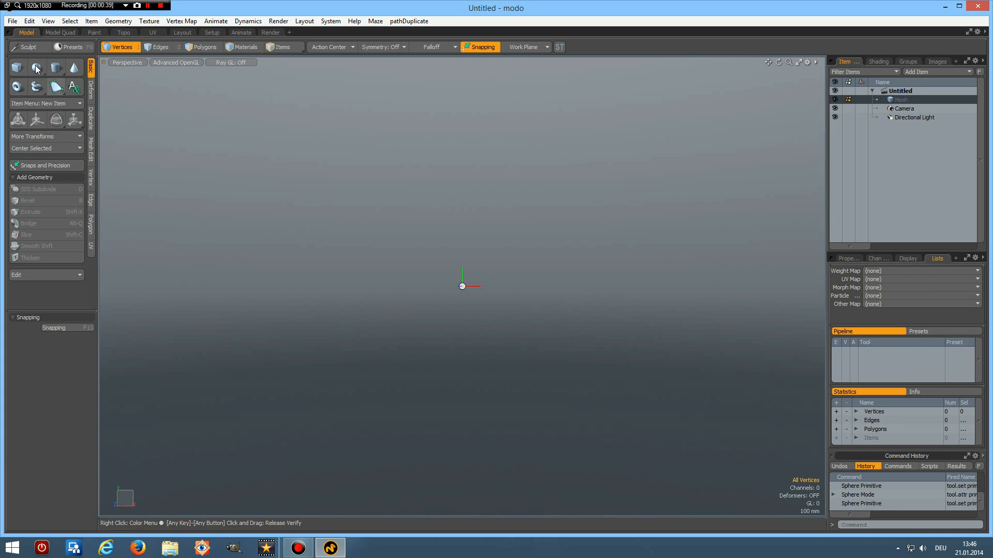
- Create a Tesselation-mode sphere with a raised subdivision level, about 2,000 polygons
left_click(37, 67)
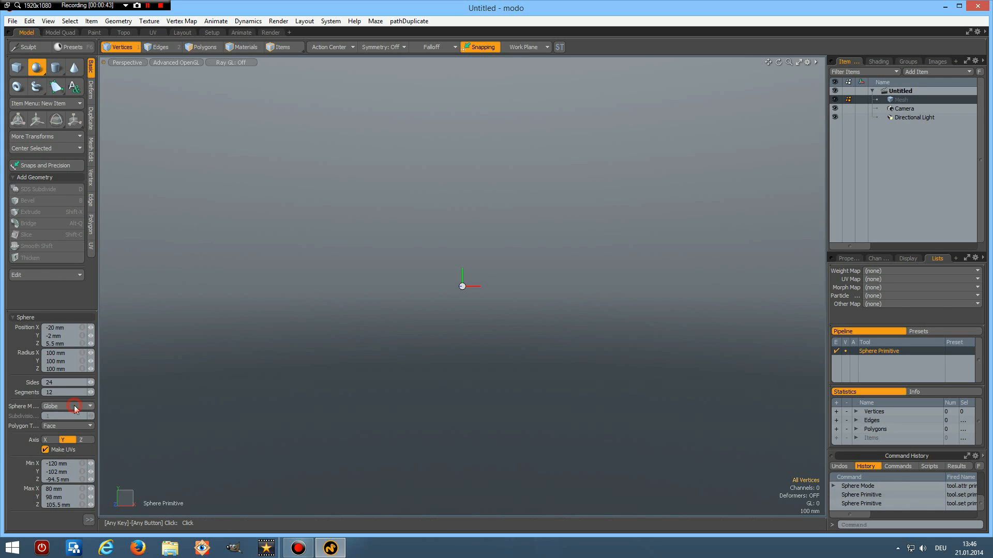
left_click(67, 406)
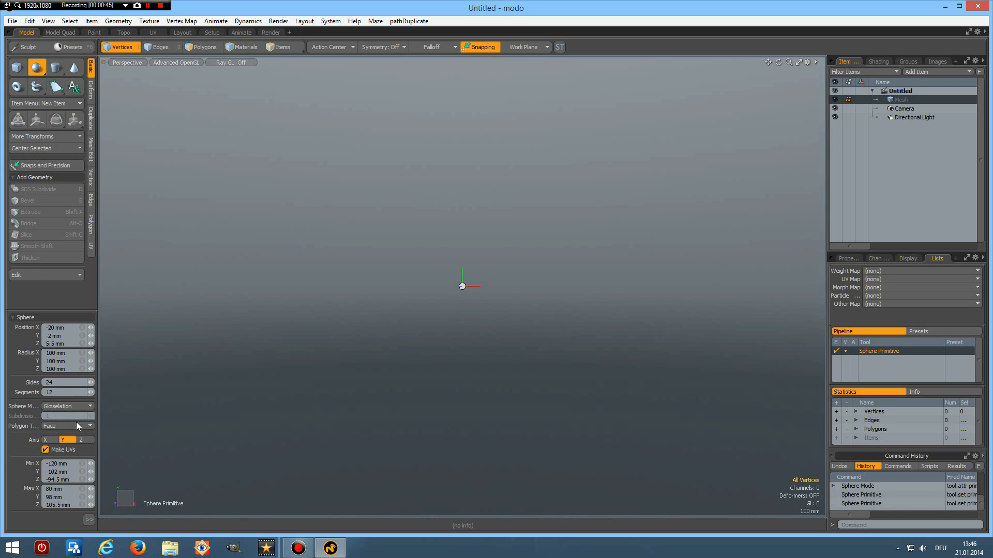
left_click(67, 406)
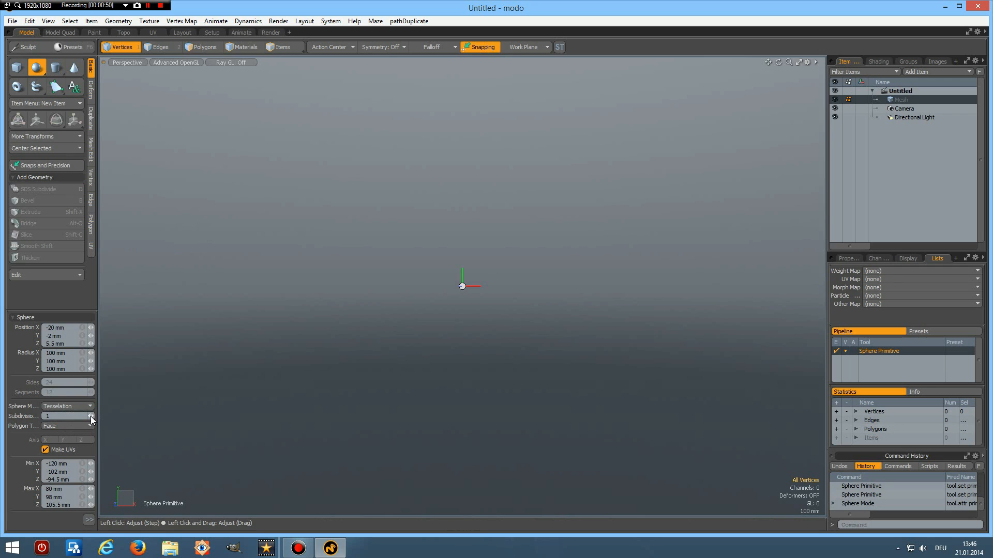
mouse_move(91, 420)
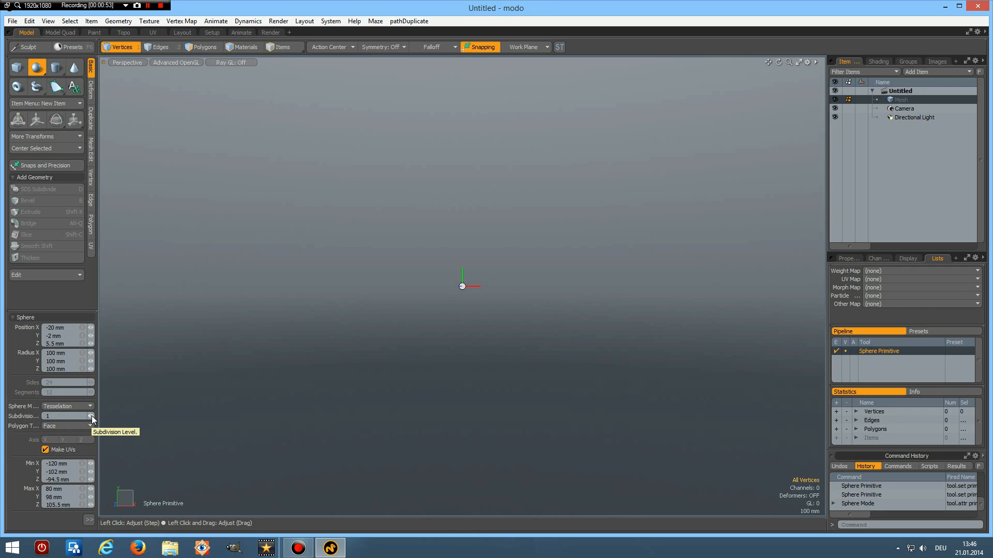
left_click(92, 414)
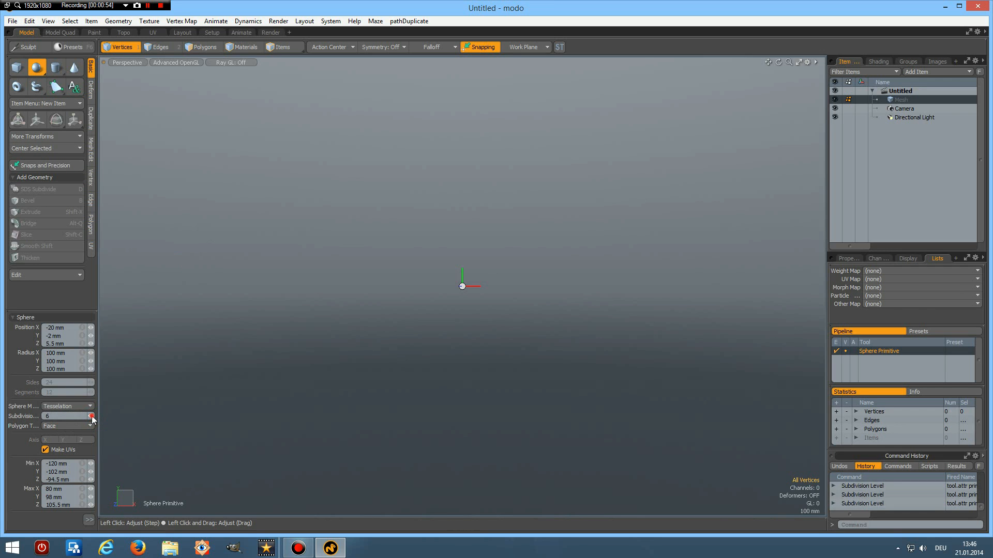
left_click(92, 414)
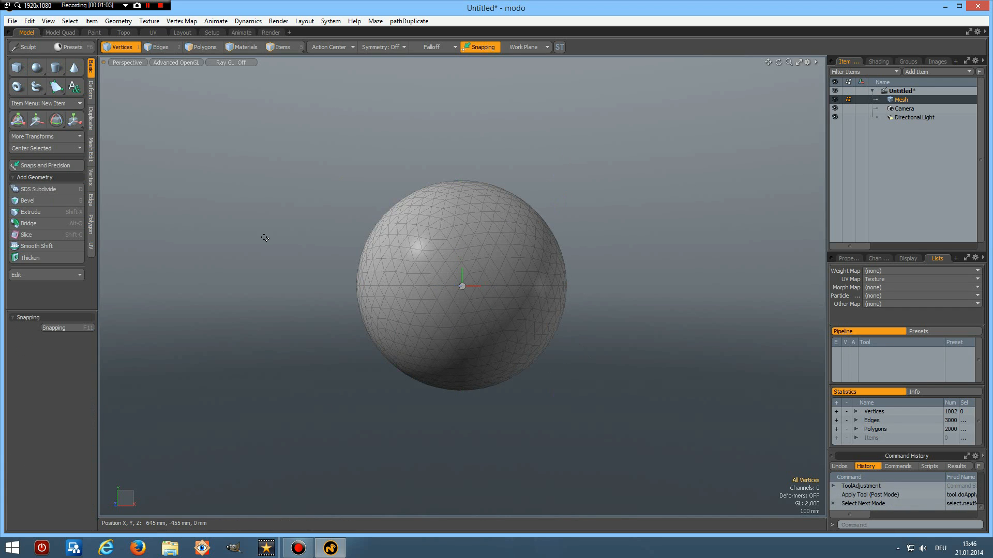
- In Edges mode, store the sphere's current edges as selection set 'ss1'
left_click(160, 47)
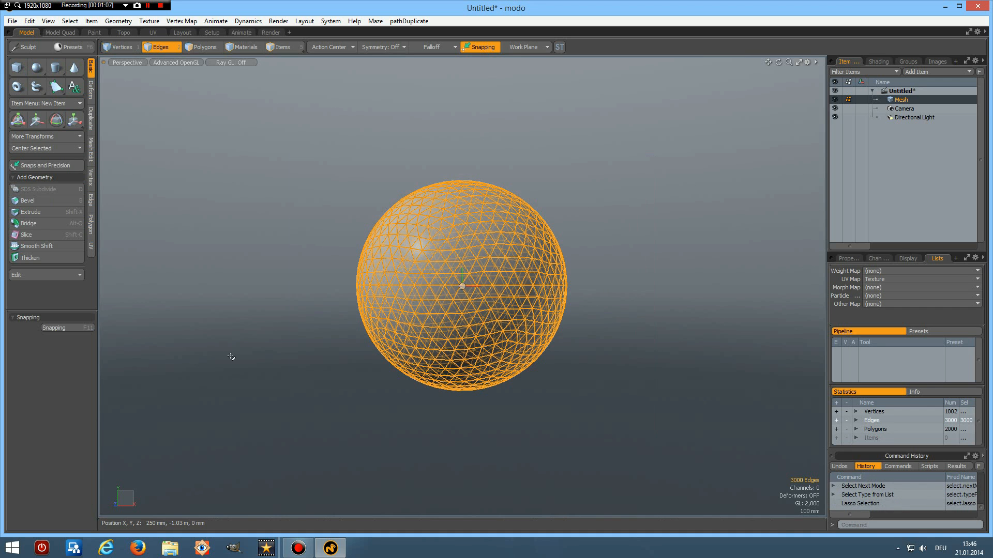
left_click(70, 21)
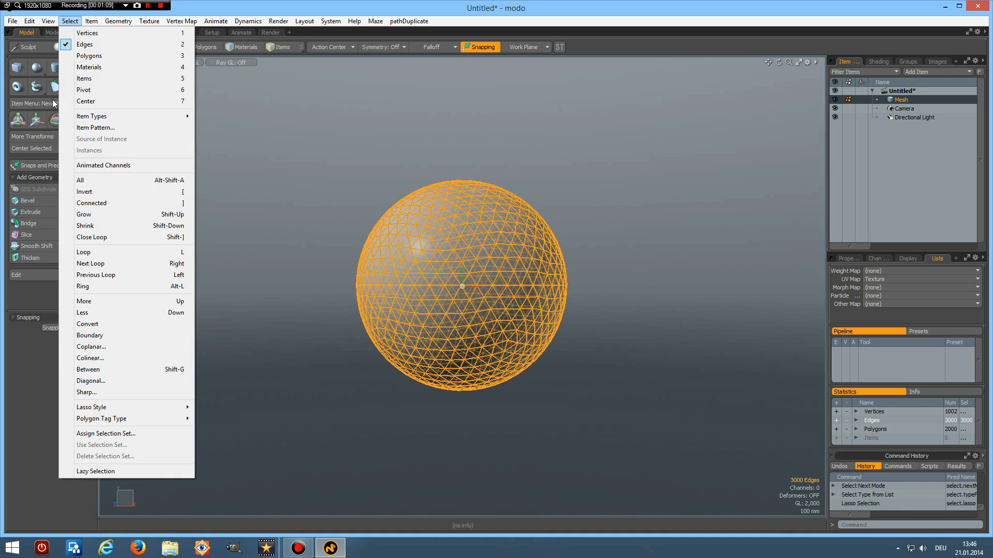
left_click(106, 434)
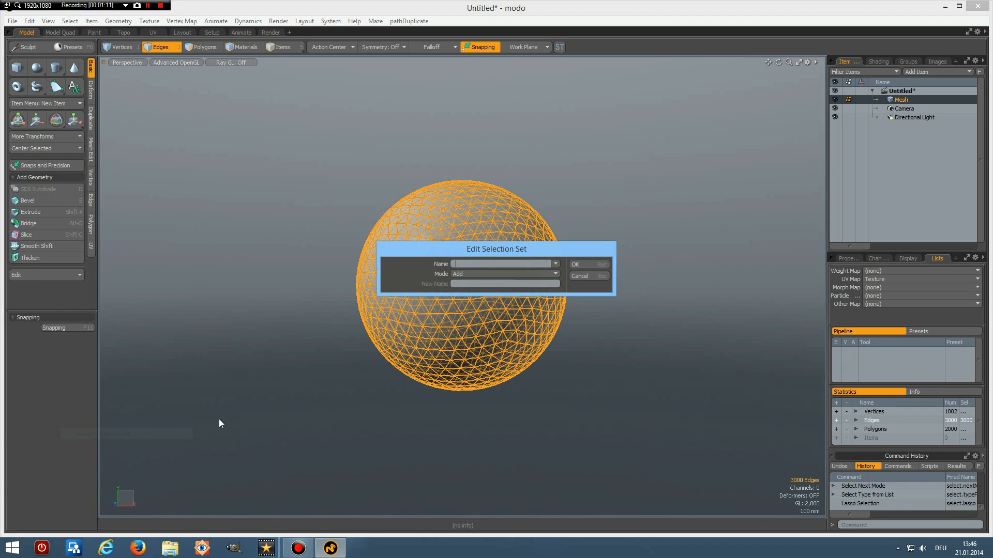
type("ss1")
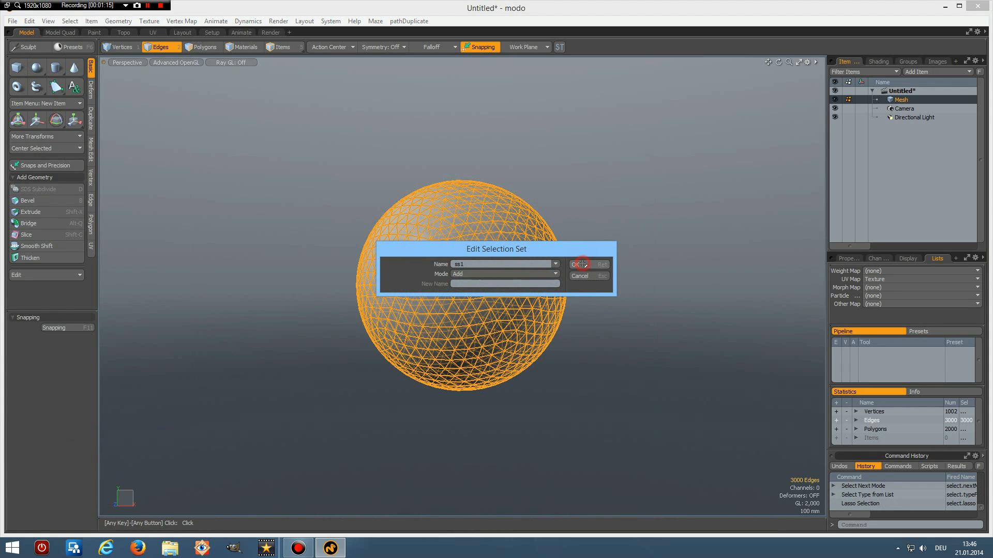
left_click(581, 264)
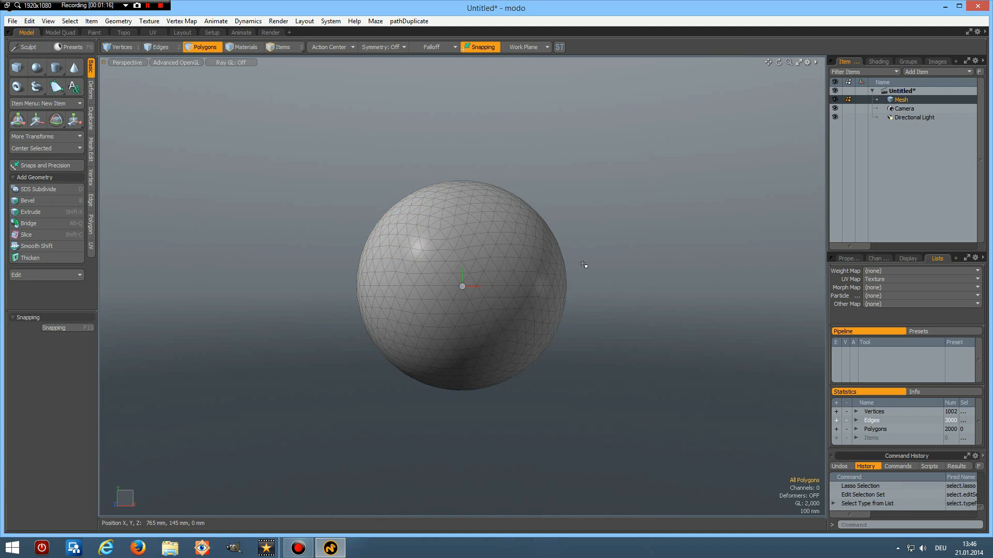
mouse_move(308, 188)
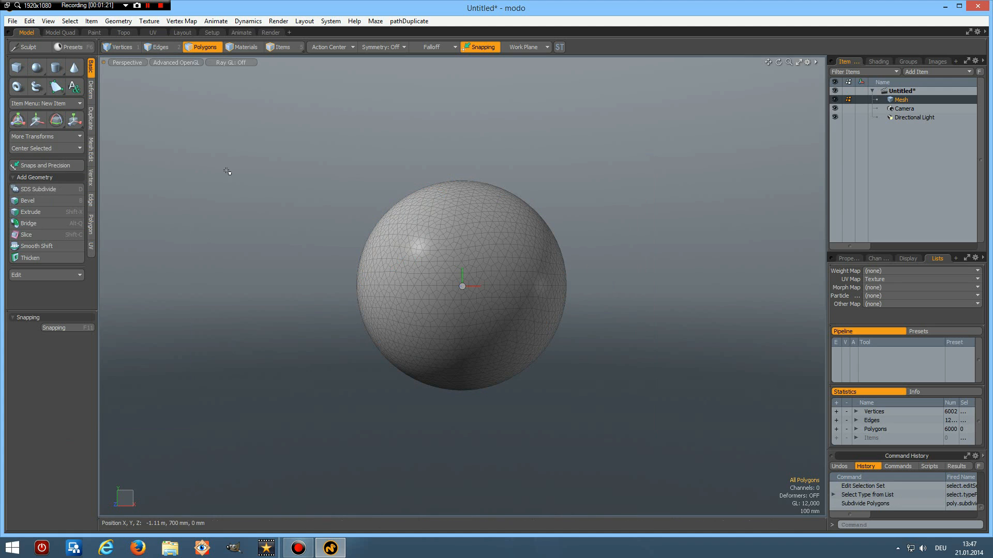
- Reselect the original edges by recalling selection set 'ss1'
left_click(161, 47)
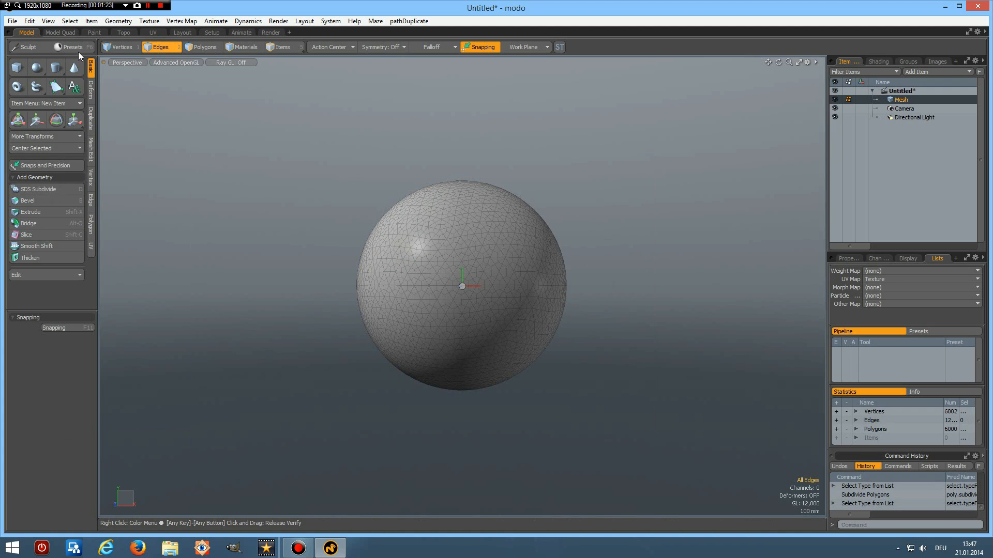
left_click(70, 21)
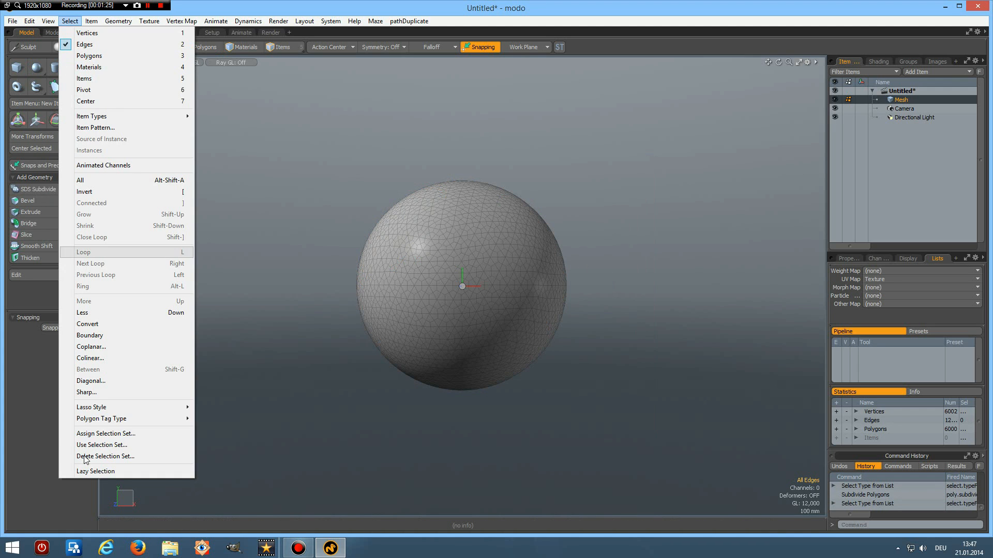
left_click(101, 445)
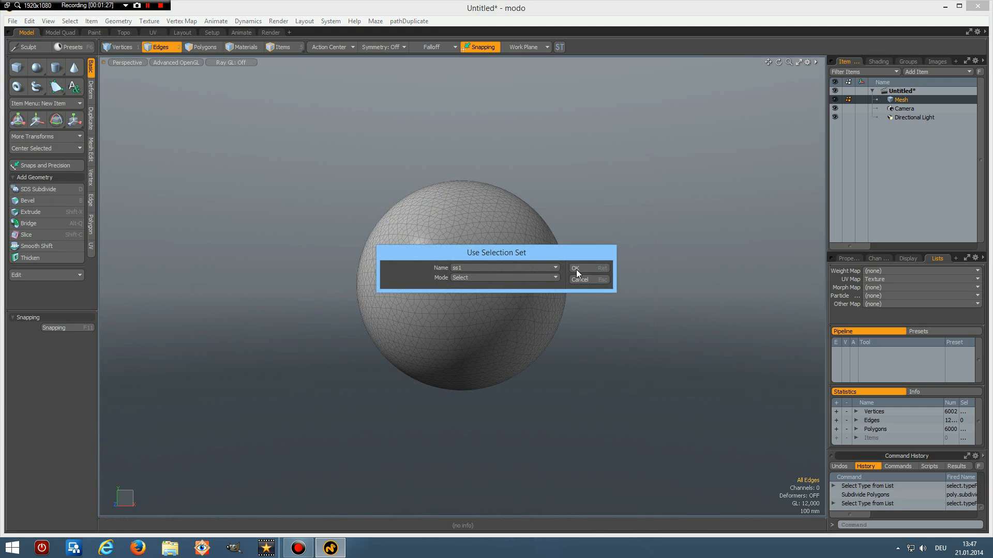
left_click(574, 268)
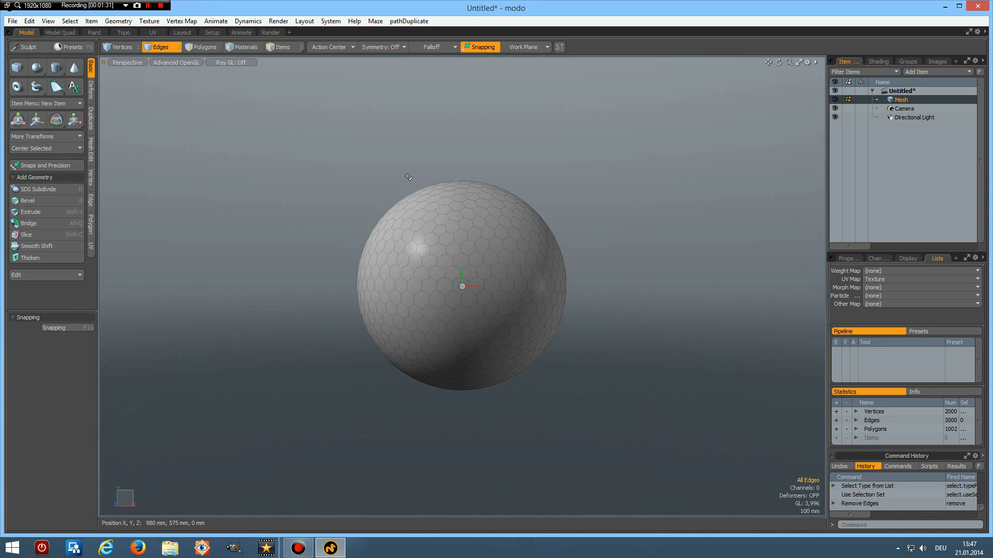
- In Polygons mode, show polygon statistics grouped by vertex count to isolate the hexagons
left_click(204, 47)
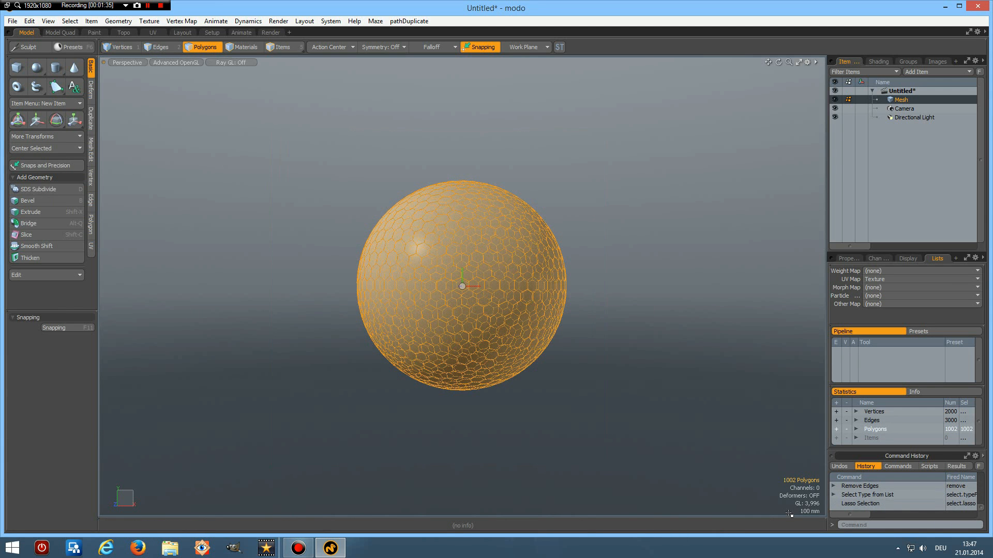
mouse_move(662, 293)
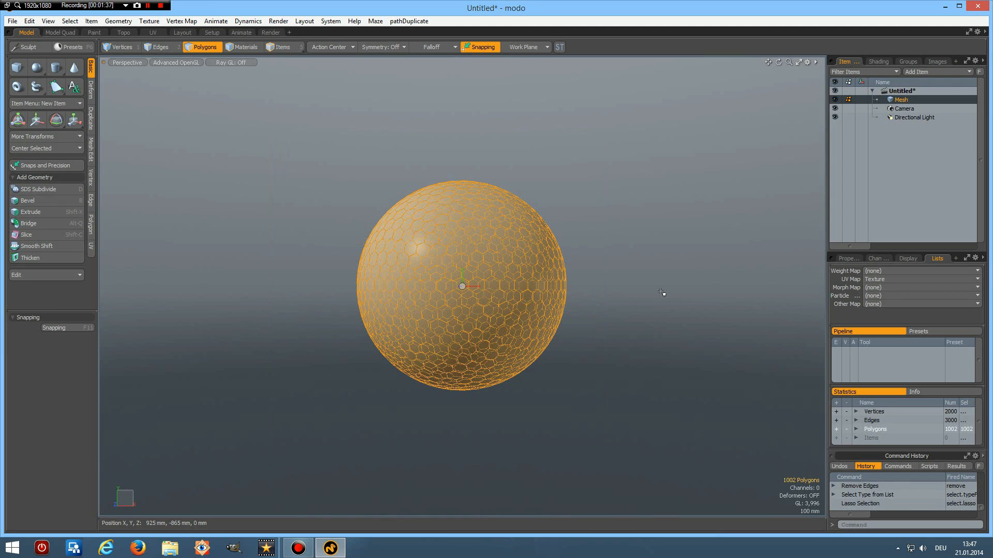
mouse_move(657, 330)
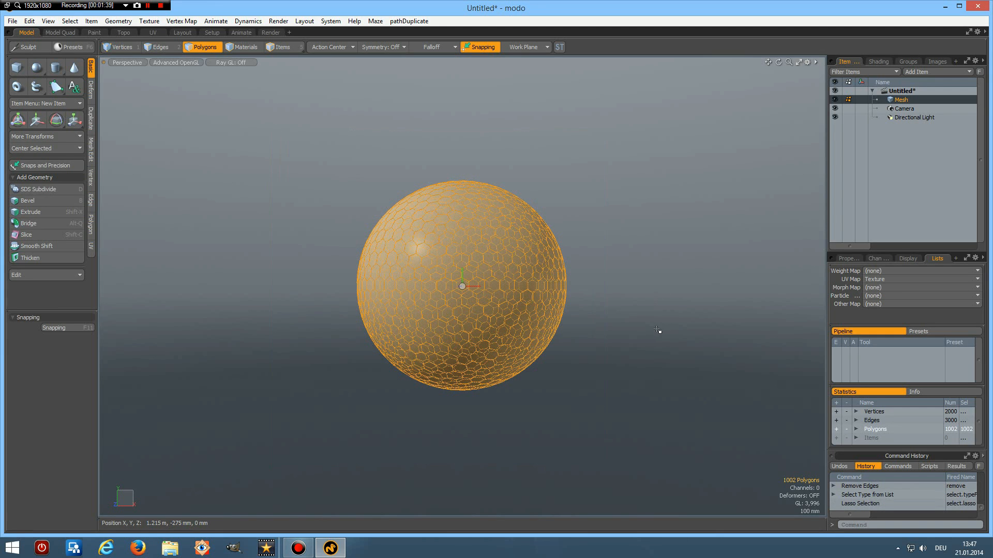
mouse_move(638, 332)
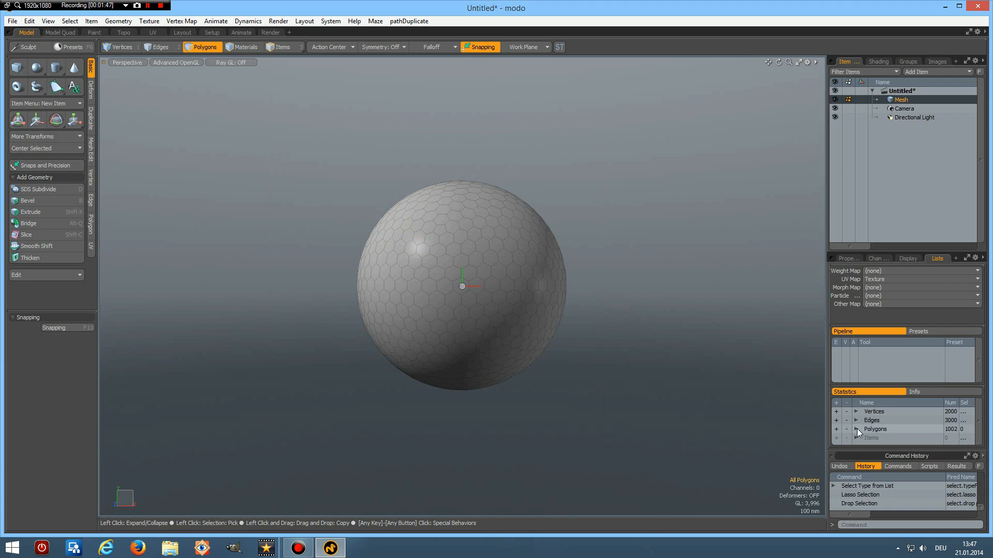
left_click(855, 428)
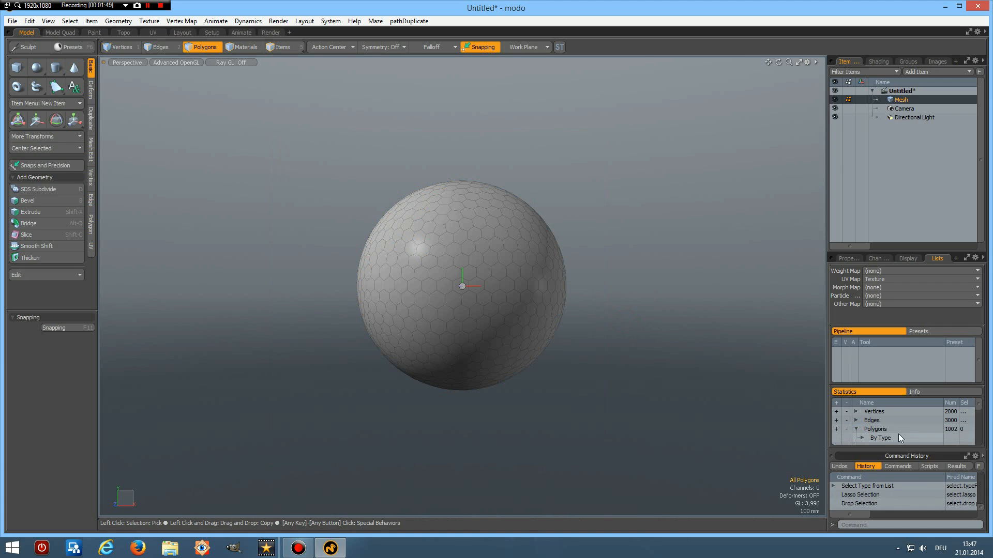
left_click(862, 429)
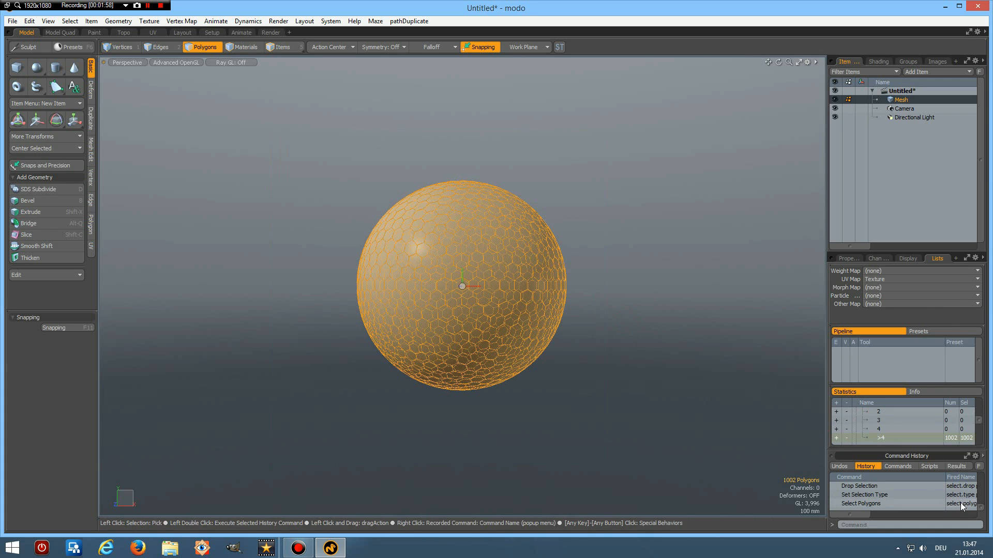
mouse_move(958, 503)
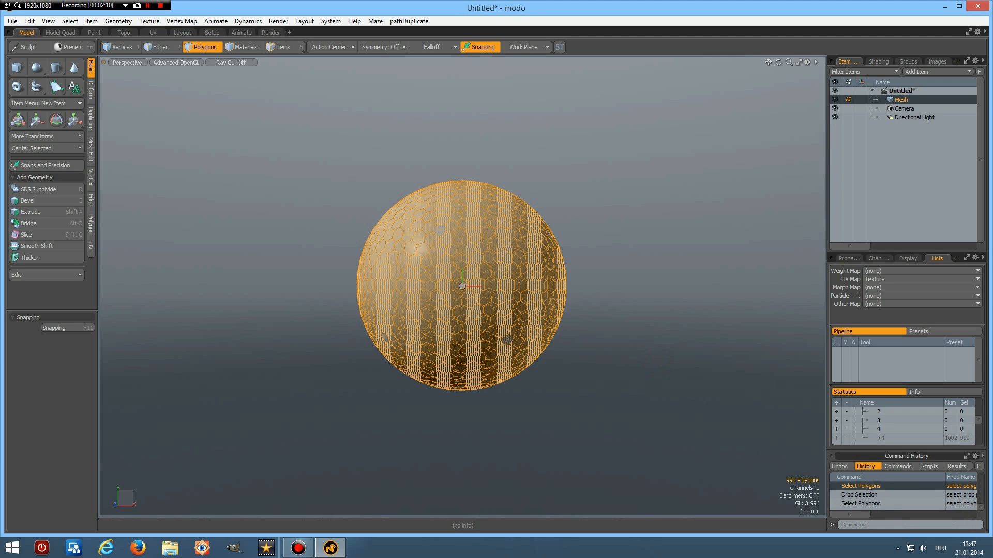
mouse_move(288, 370)
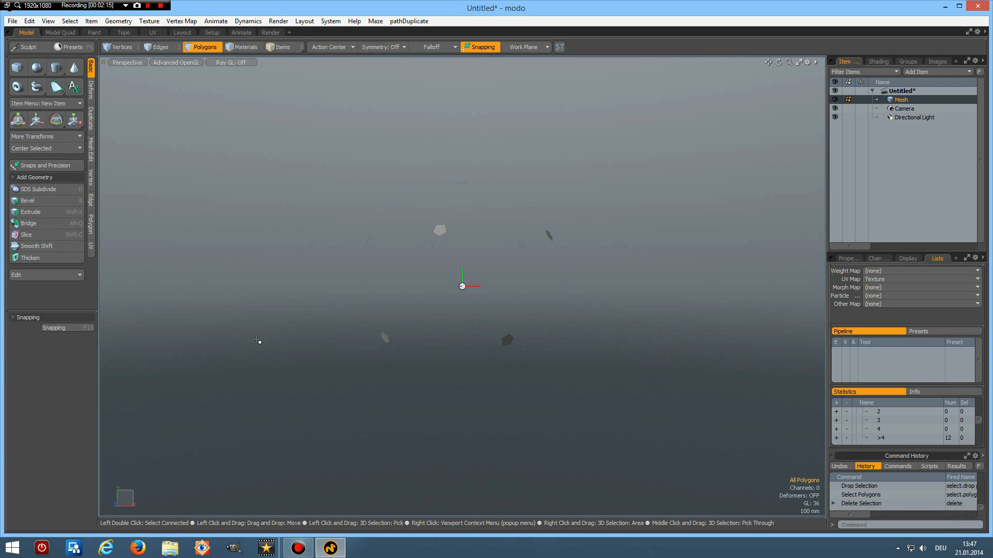
mouse_move(469, 400)
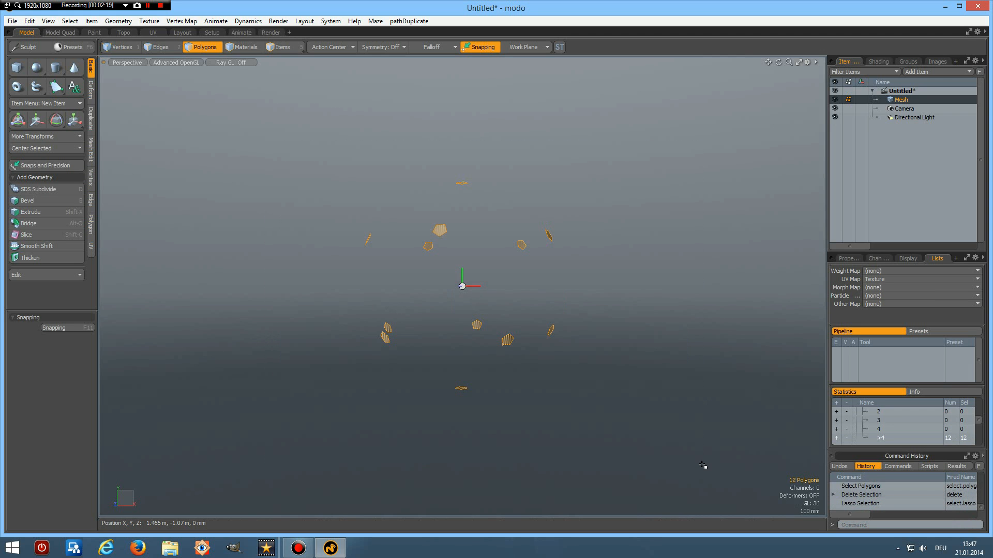
mouse_move(789, 485)
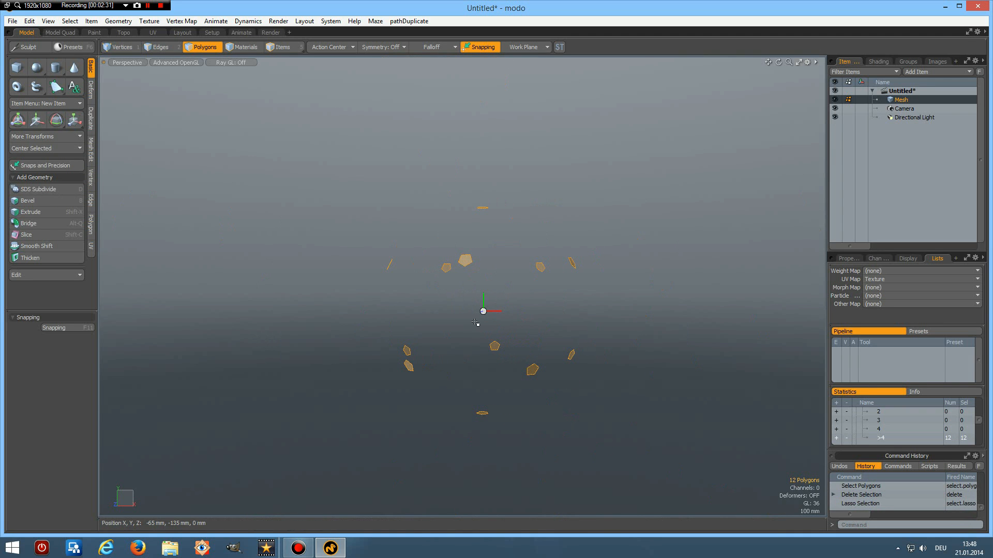
mouse_move(470, 333)
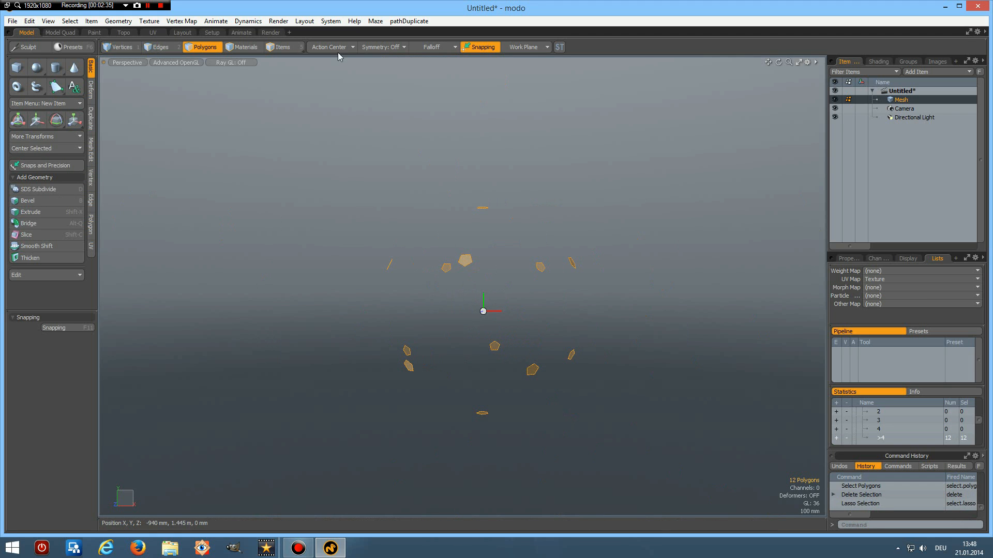
- Set Action Center to Local, scale the twelve pentagons, then delete them all
left_click(330, 47)
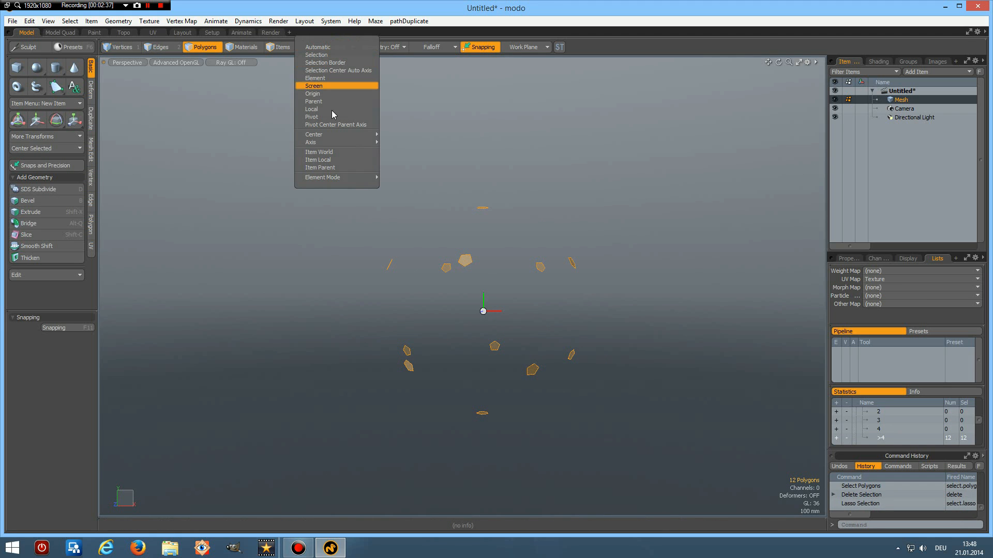
left_click(311, 109)
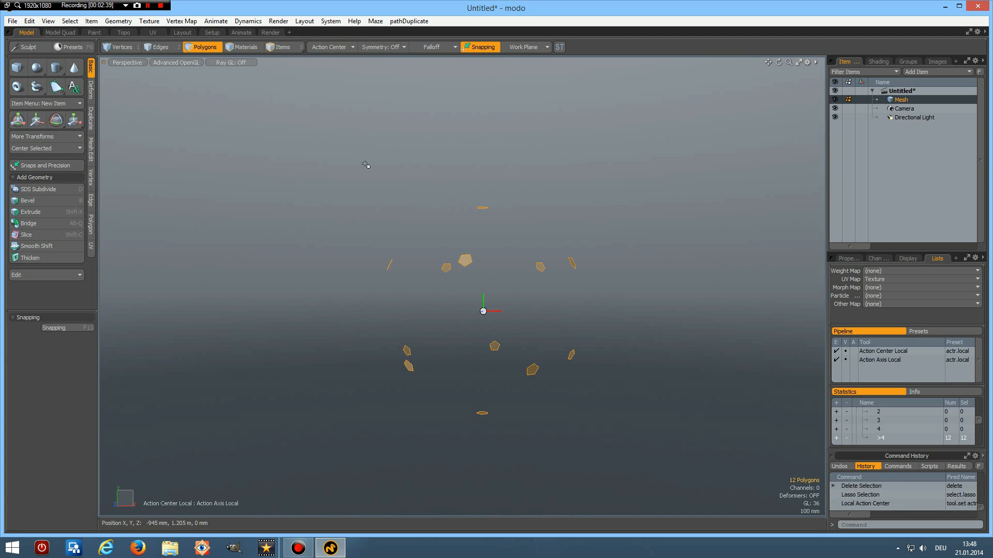
left_click(72, 119)
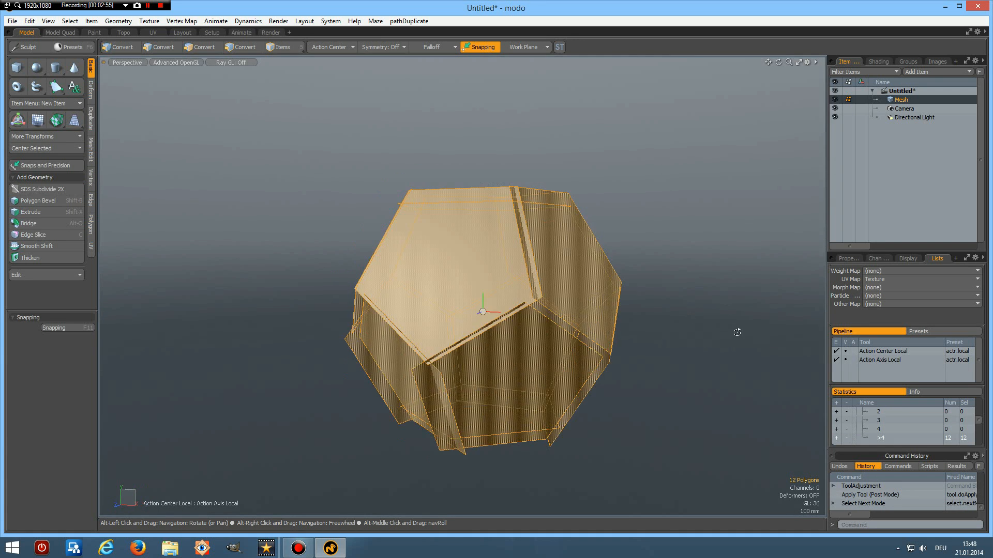
left_click(205, 47)
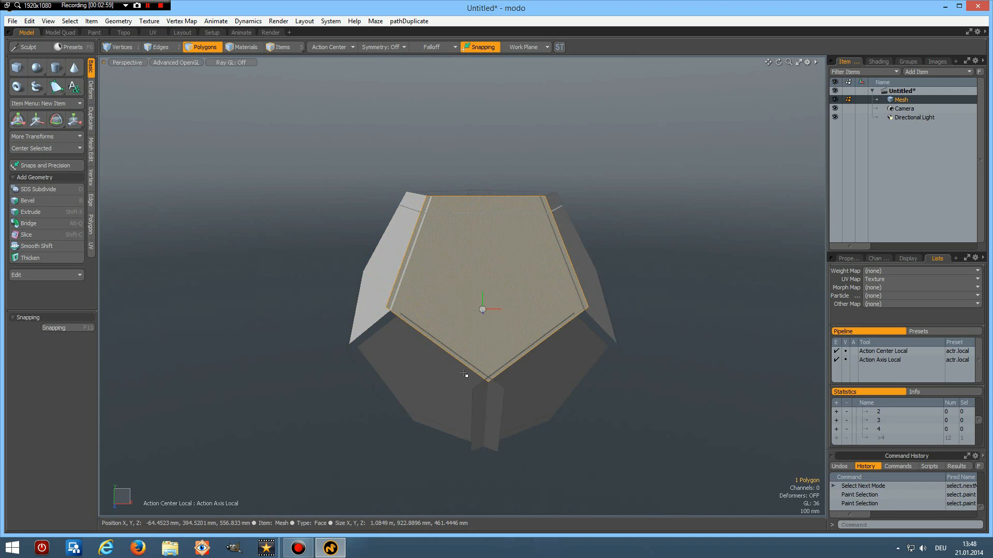
mouse_move(488, 259)
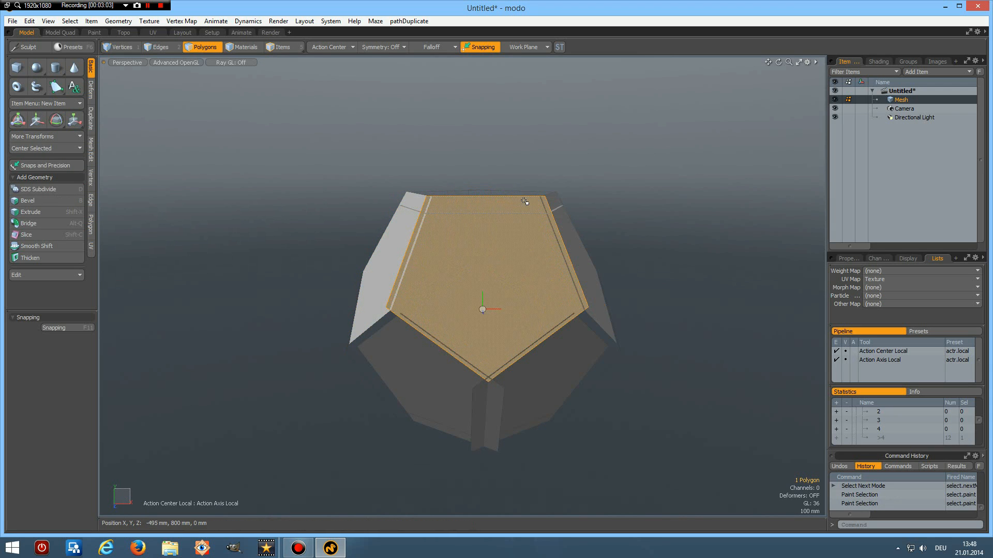
mouse_move(685, 257)
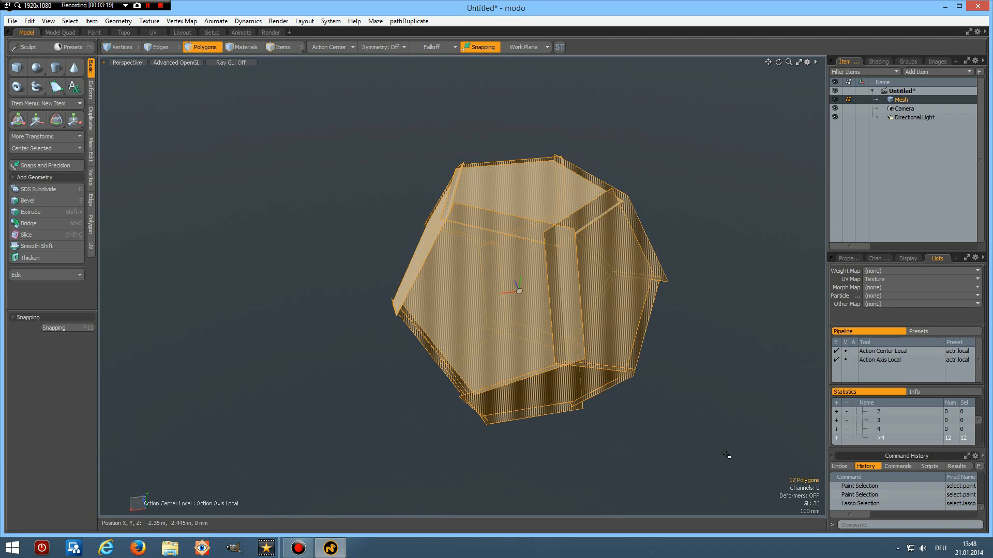
key("Delete")
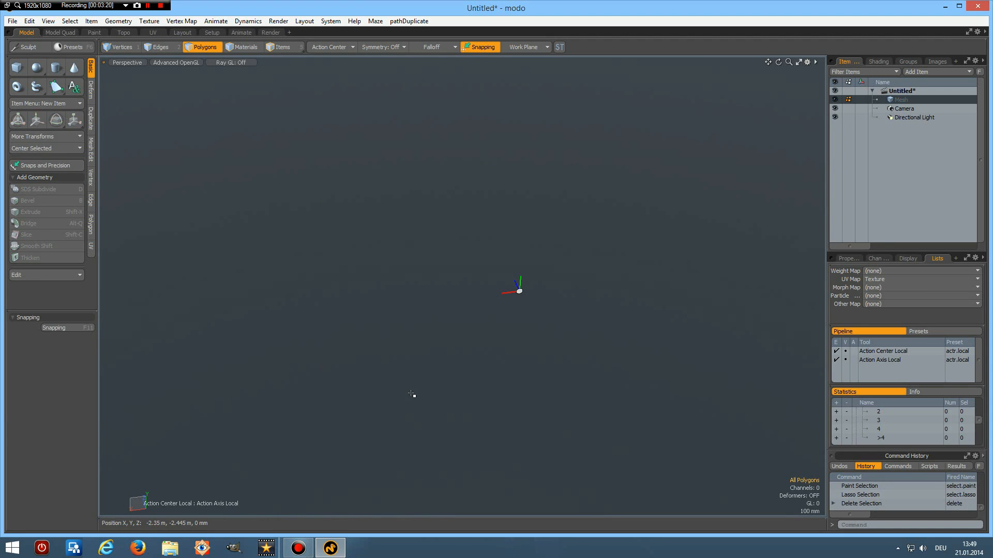
mouse_move(36, 67)
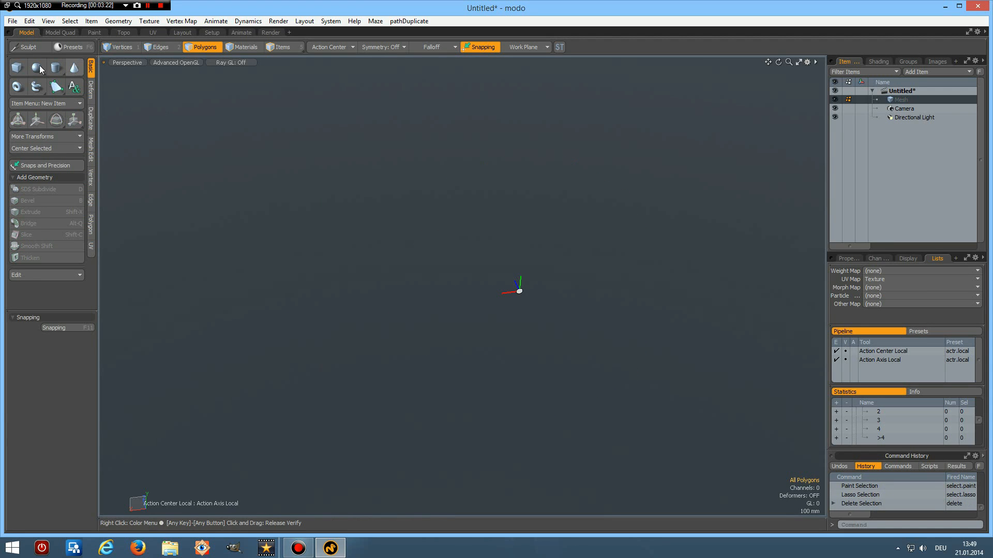
- Create a new 80-triangle sphere, clear the polygon selection, and enter Edges mode
left_click(36, 68)
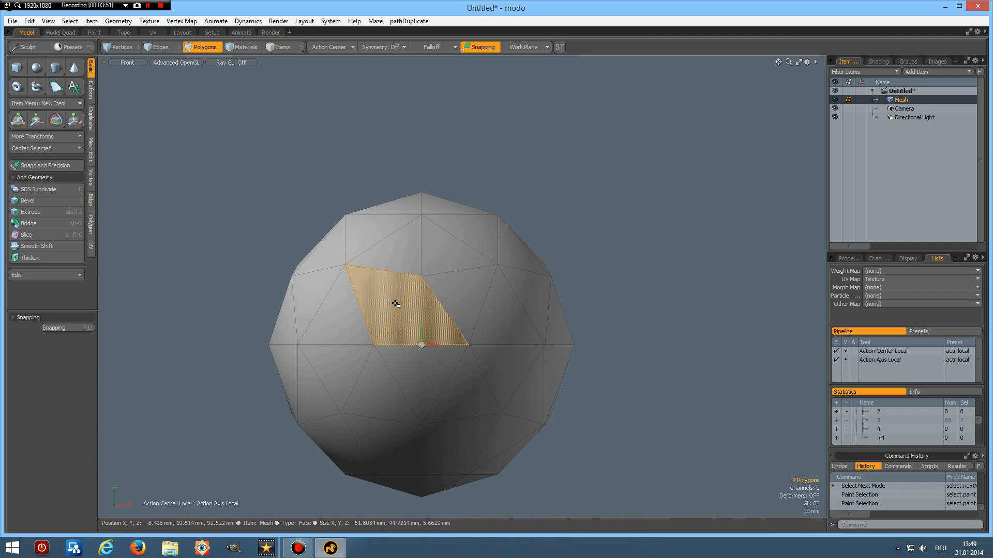
left_click(683, 248)
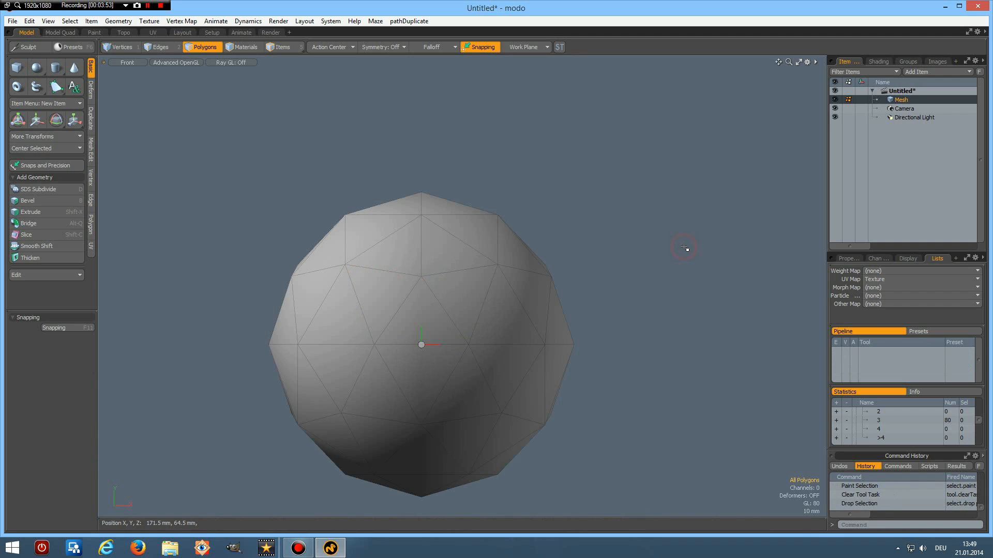
left_click(161, 47)
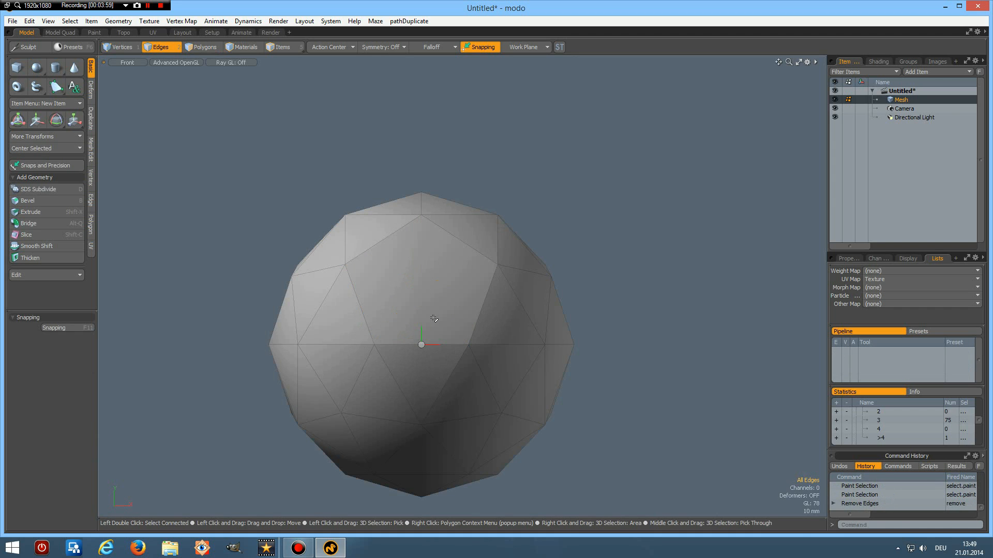
mouse_move(417, 295)
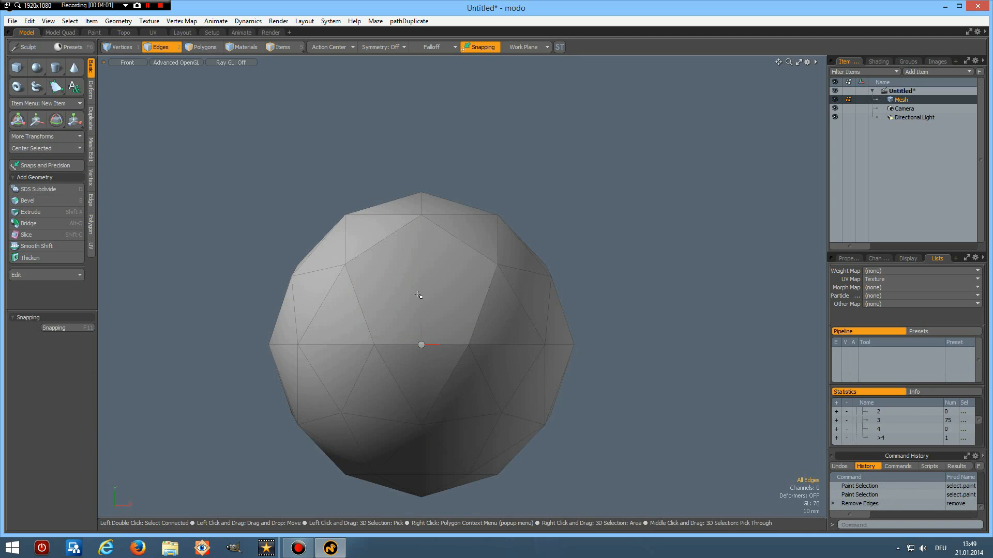
- Select the pentagon face and delete all surrounding triangles
left_click(205, 47)
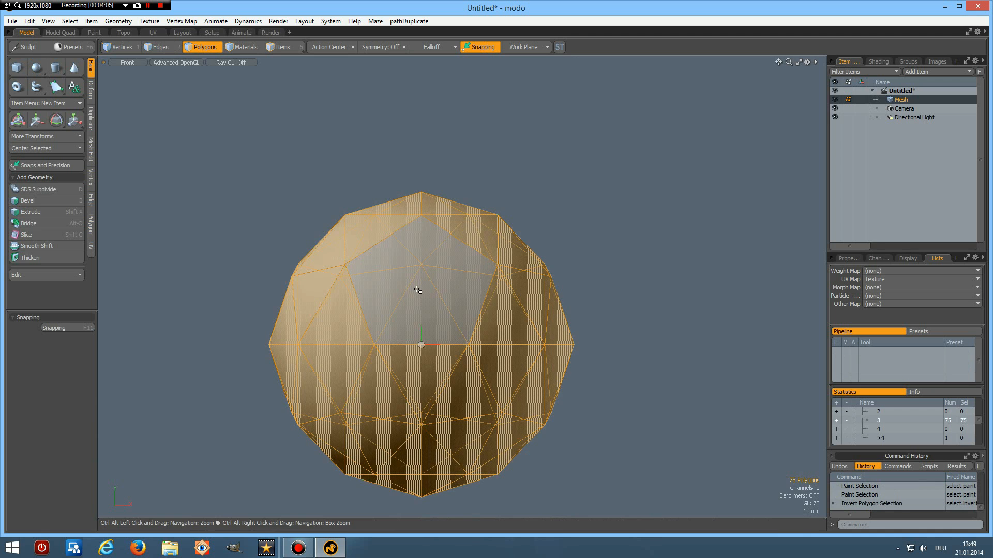
key("Delete")
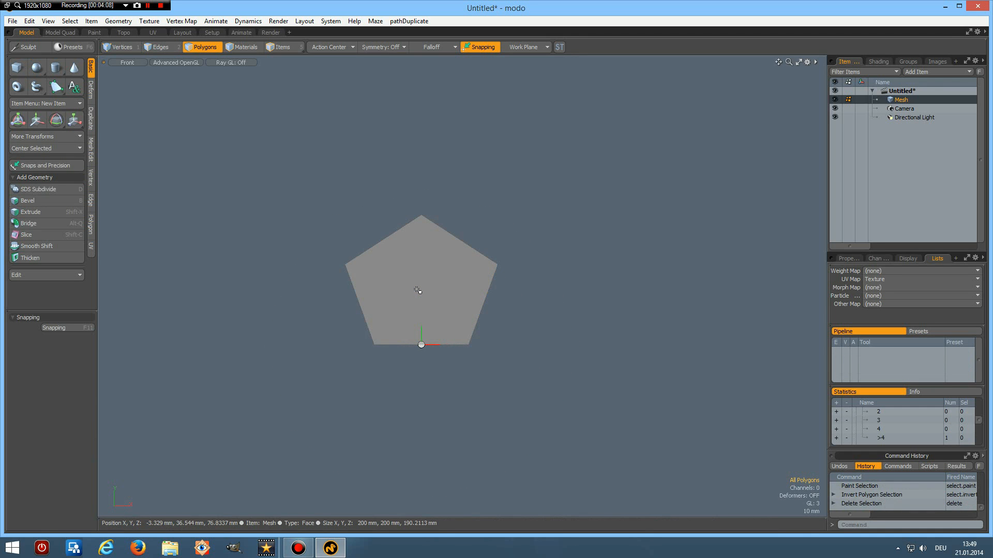
mouse_move(417, 312)
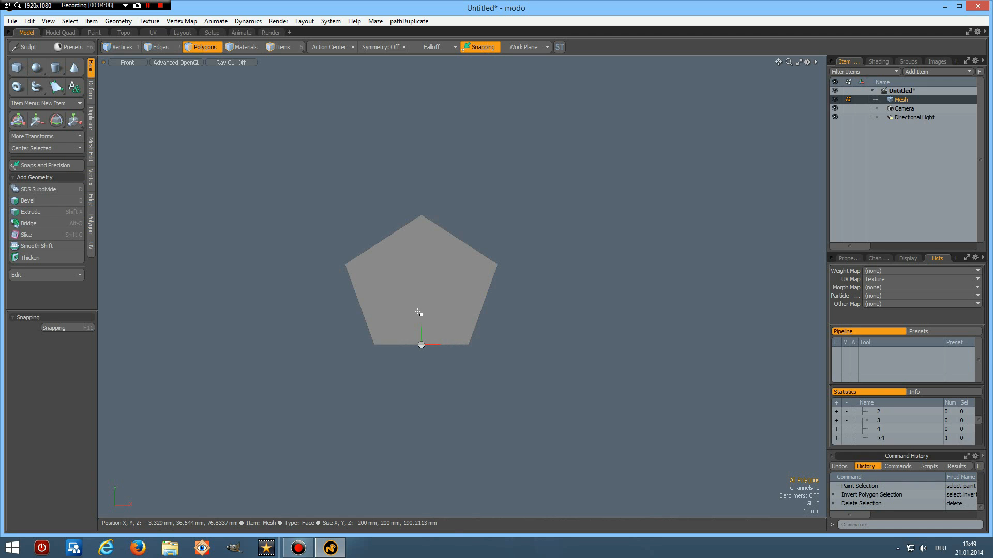
mouse_move(483, 200)
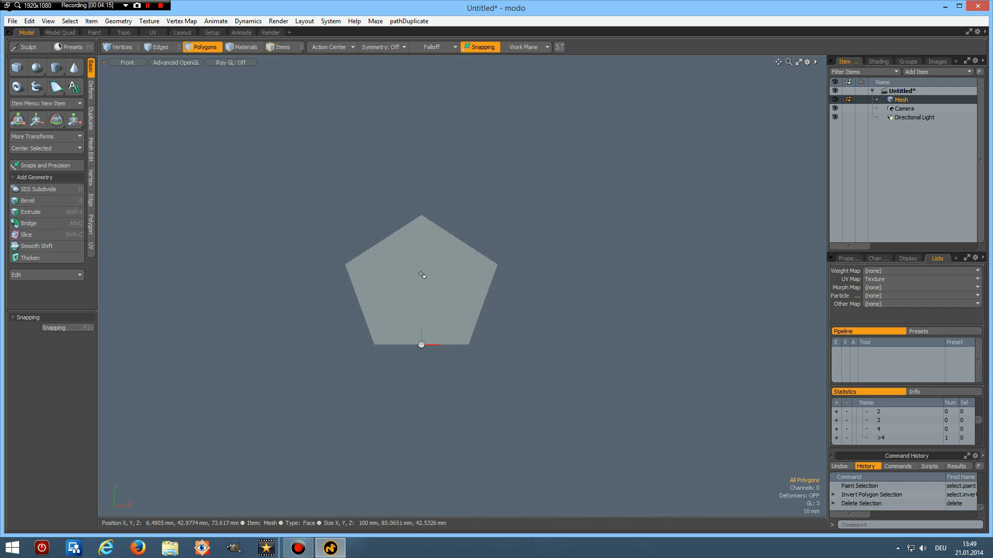
left_click(329, 47)
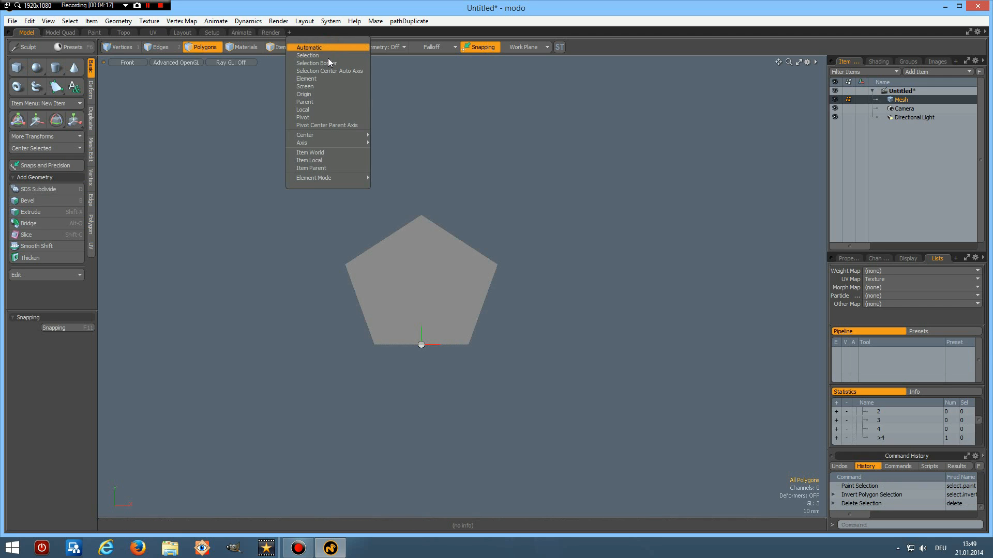
- Center actions on the selection, tip the pentagon flat, and view it from Top
left_click(308, 48)
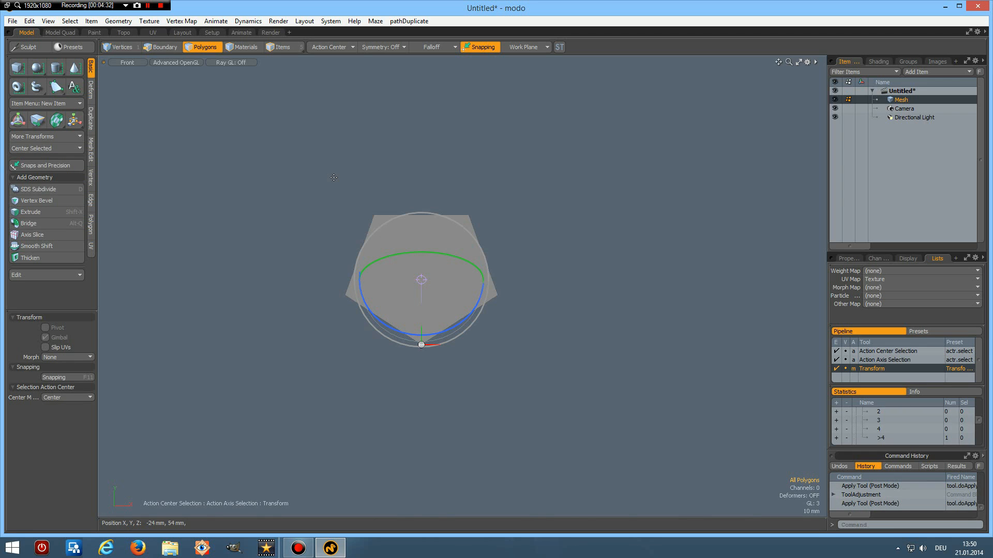
left_click(160, 47)
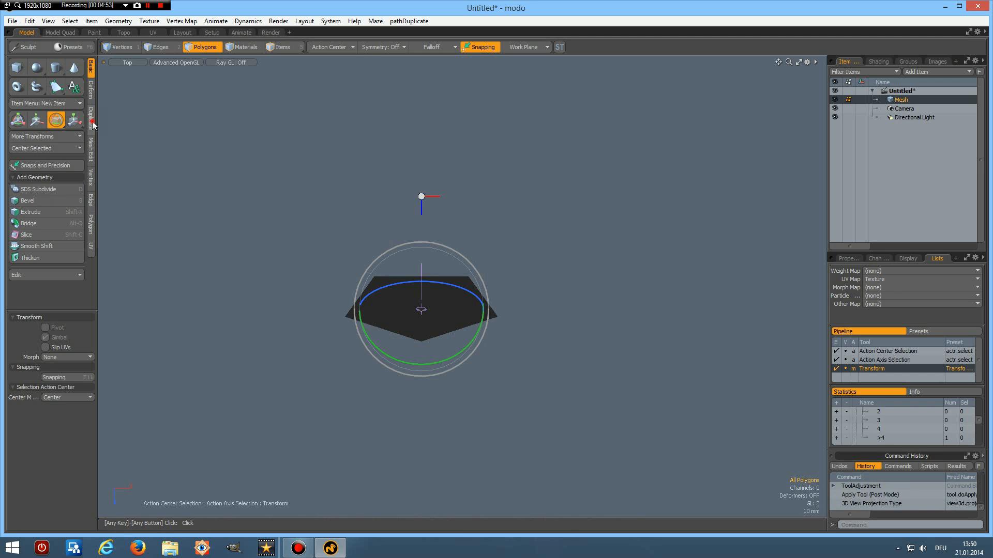
- Generate an instanced radial array of the pentagon rotated around the world origin
left_click(90, 117)
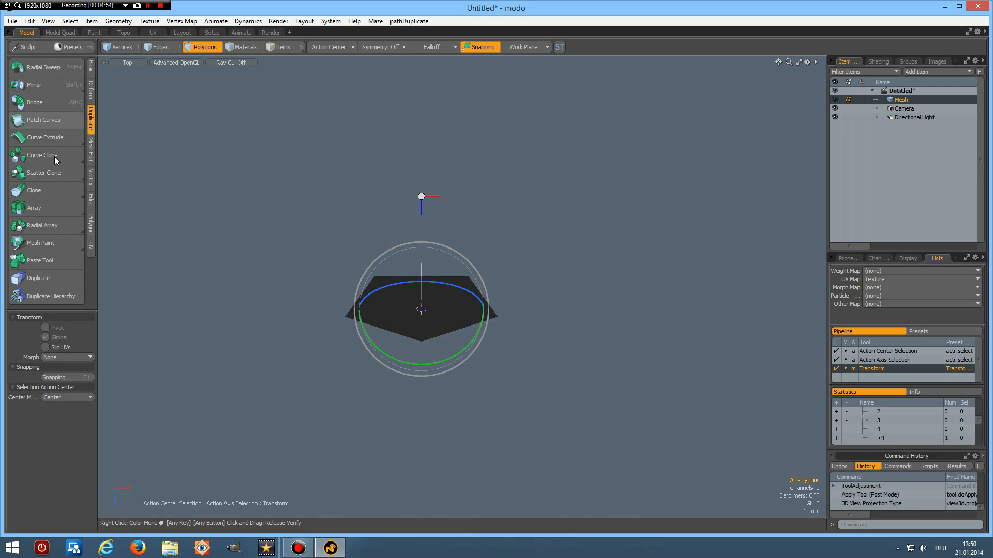
mouse_move(40, 228)
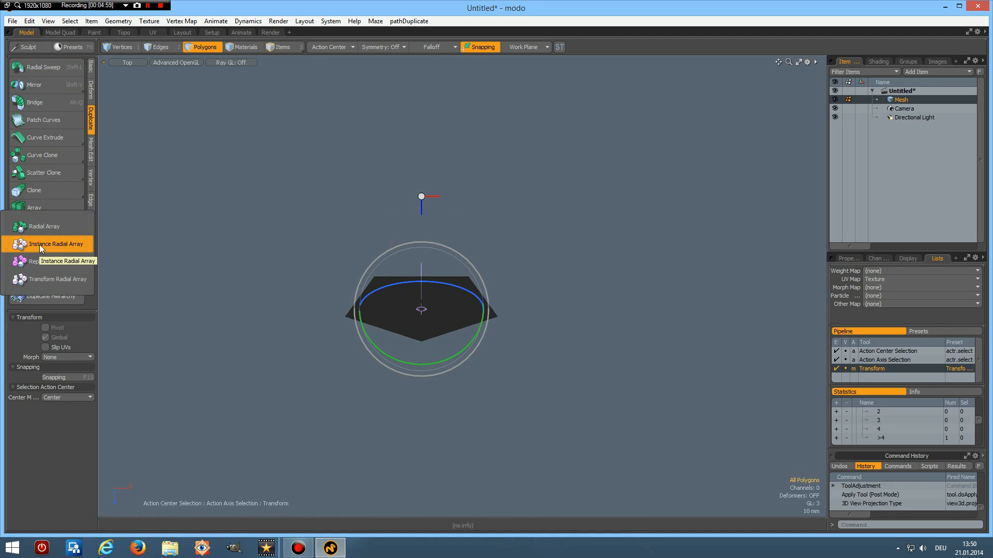
left_click(56, 244)
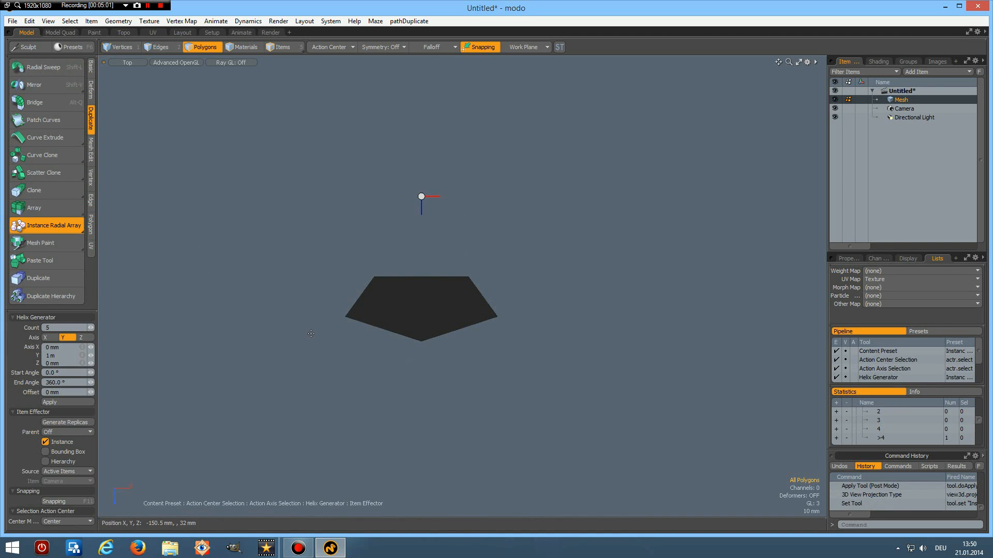
mouse_move(285, 178)
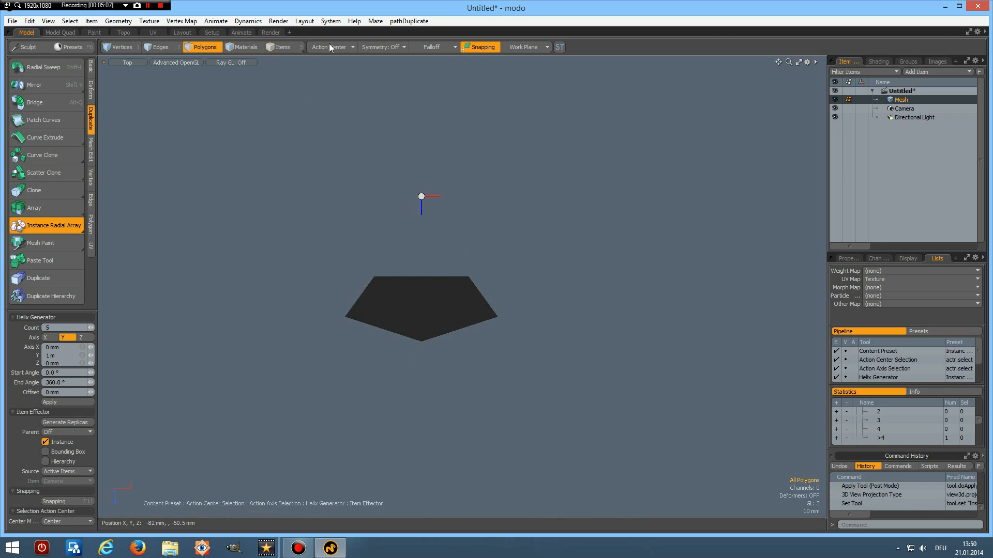
left_click(329, 46)
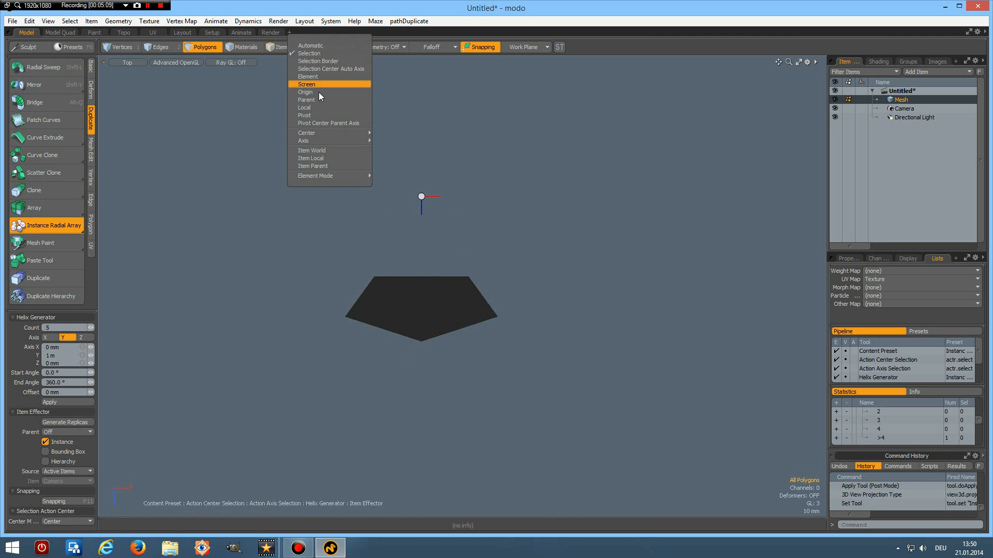
left_click(305, 92)
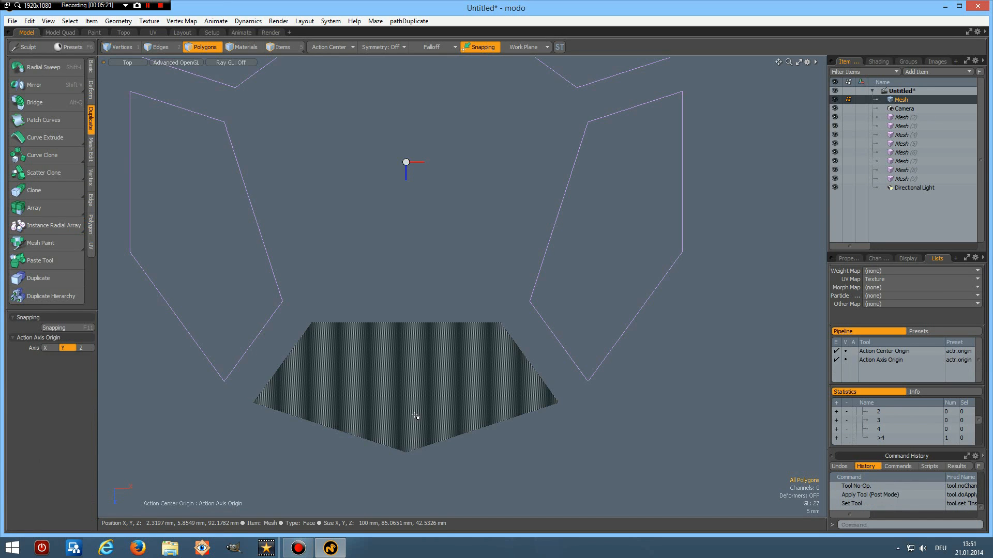
mouse_move(429, 242)
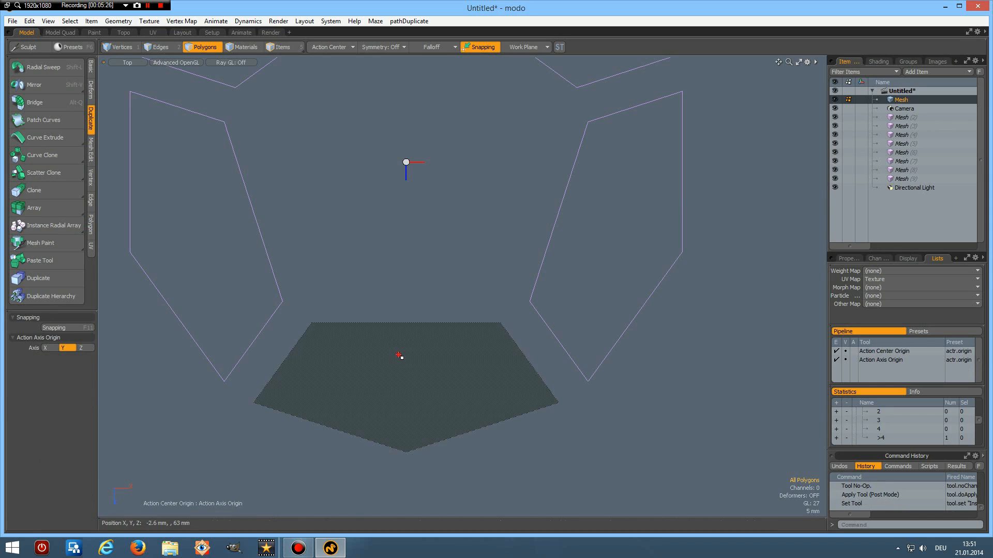
left_click(399, 356)
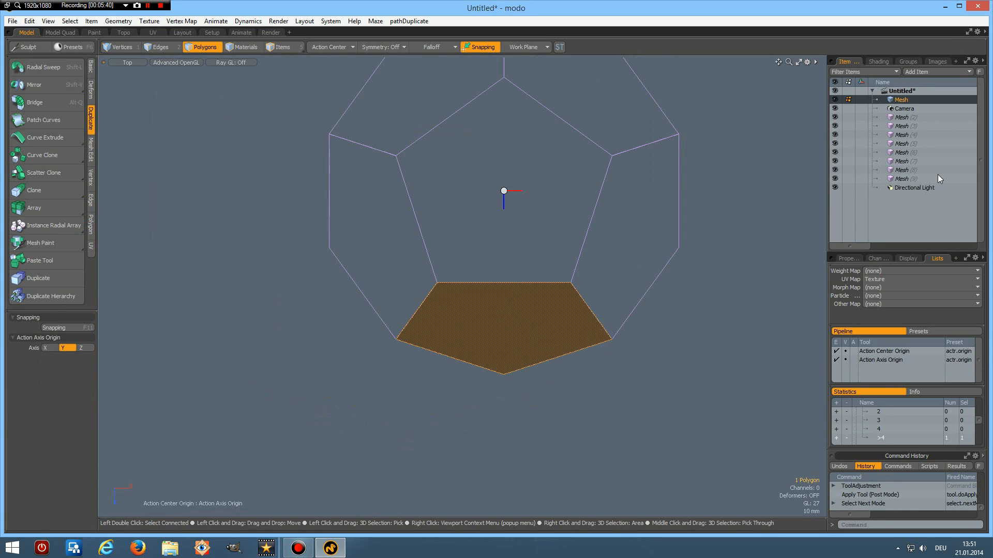
- Select instanced meshes Mesh (2) to Mesh (9) and delete them, confirming Yes to All
left_click(901, 179)
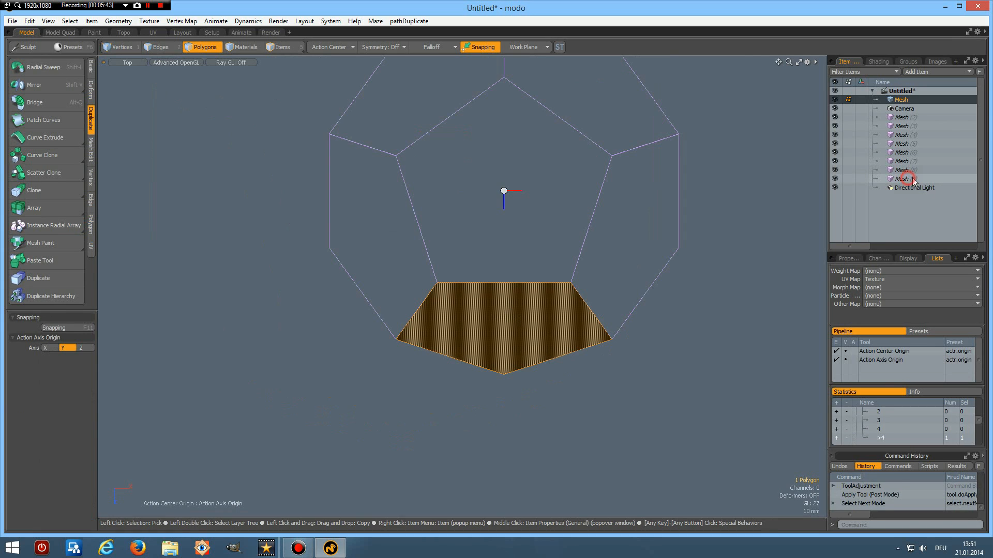
left_click(902, 178)
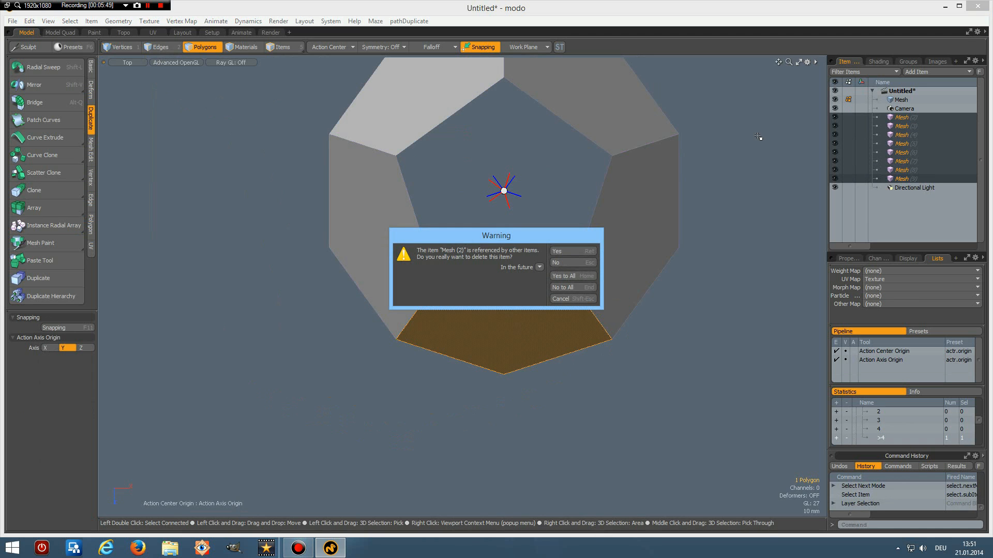
left_click(563, 275)
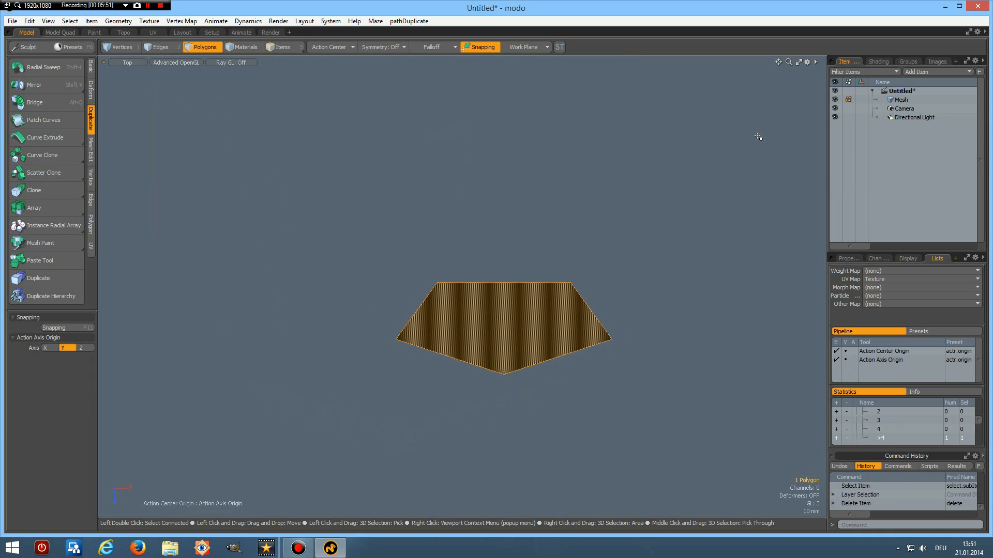
mouse_move(115, 97)
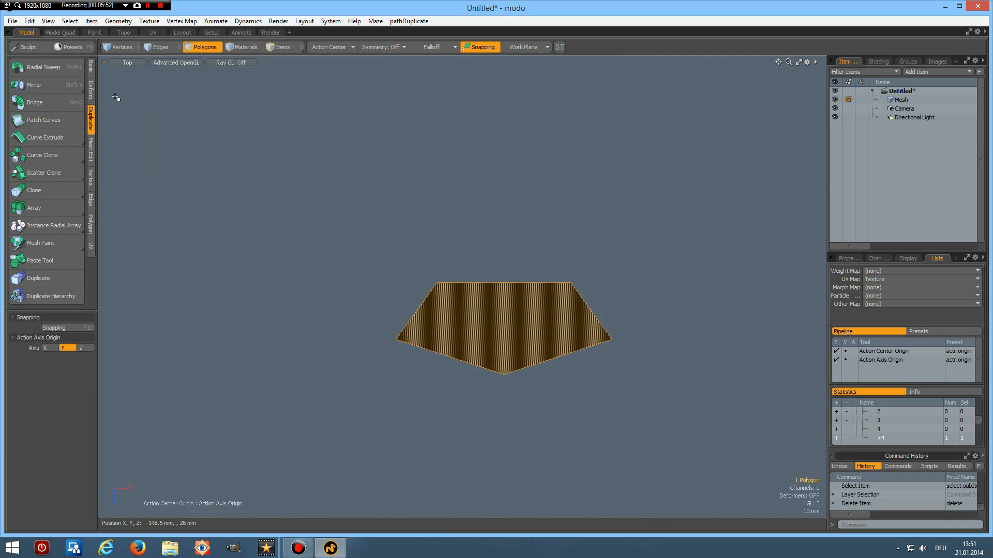
mouse_move(50, 231)
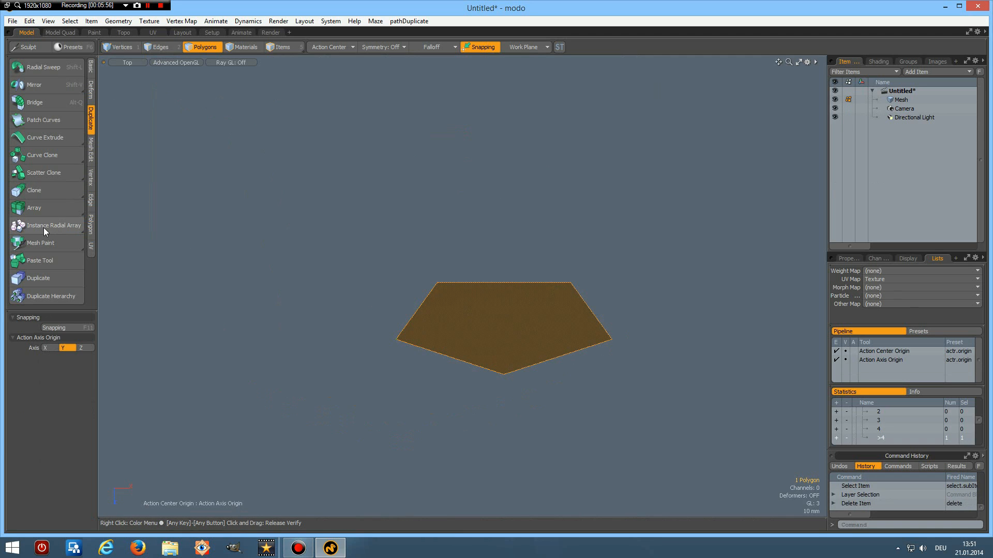
- Create a Radial Array of five real pentagon faces around the origin
left_click(53, 225)
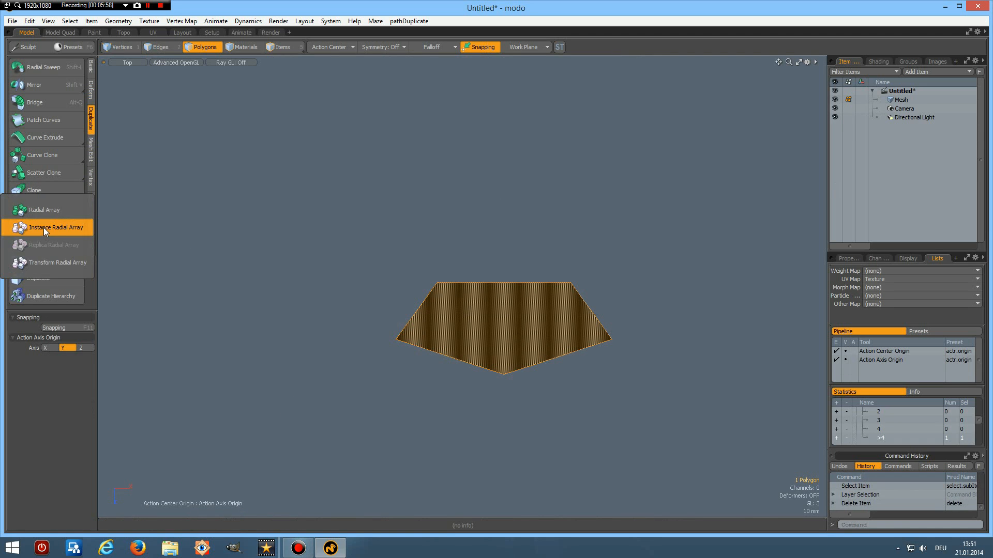
left_click(56, 228)
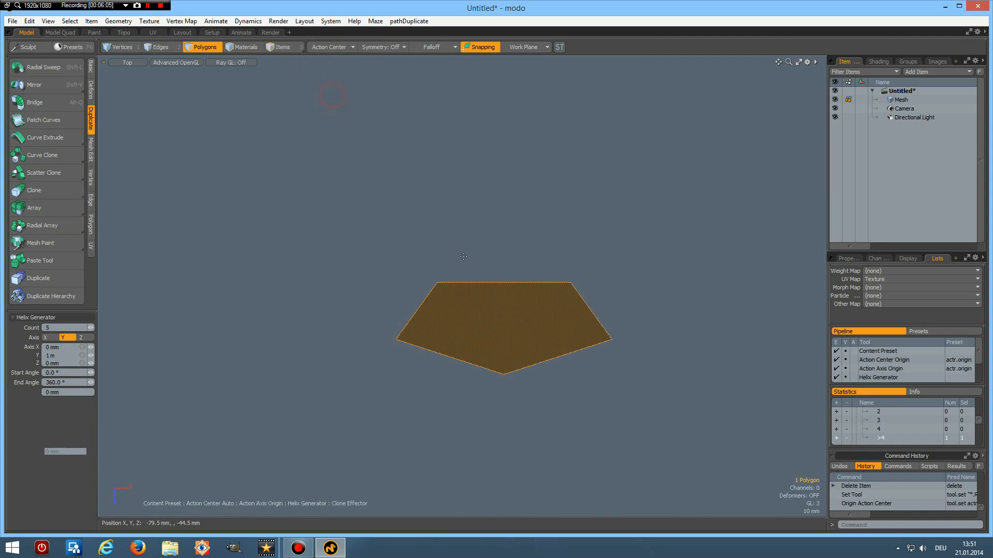
left_click(50, 402)
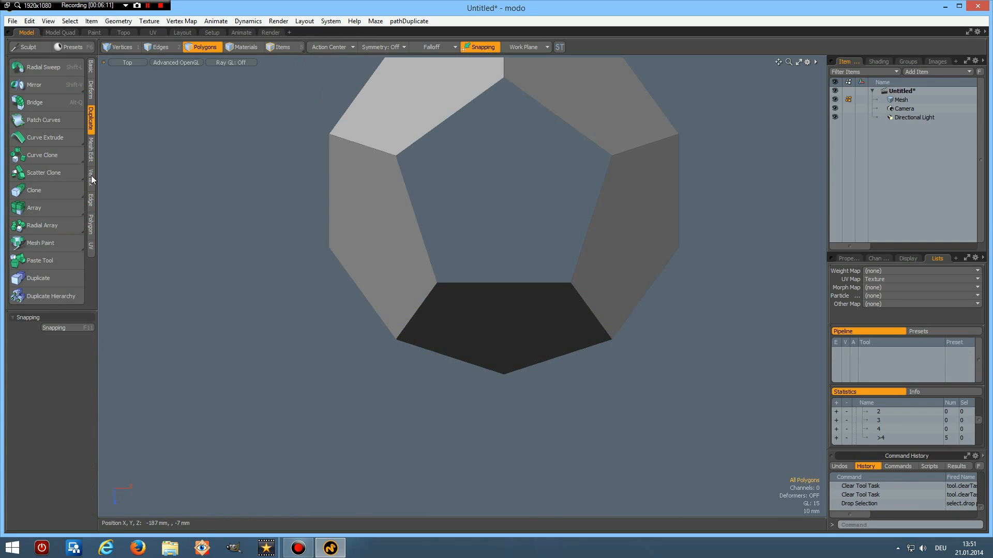
left_click(19, 241)
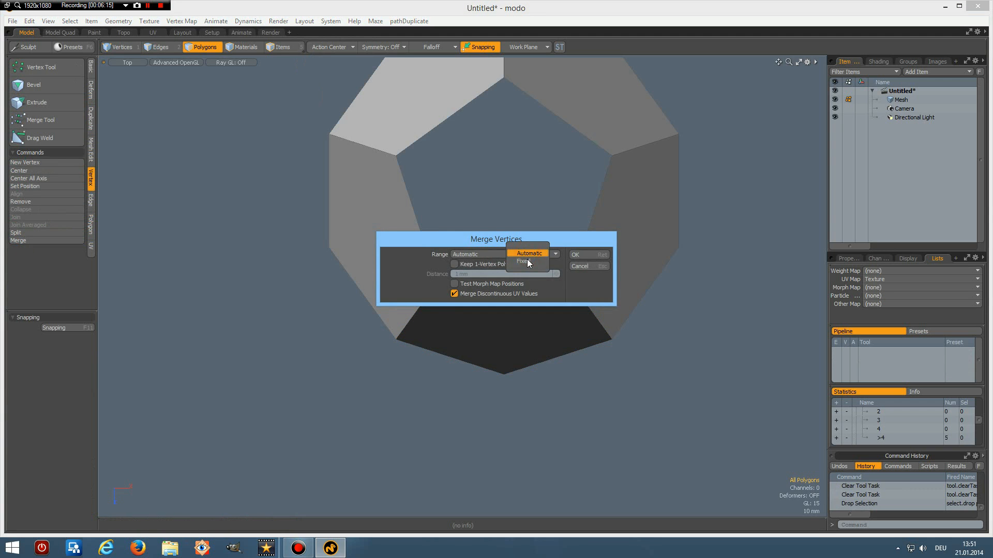
- Merge the pentagon ring's overlapping vertices using a fixed 1 mm range, then dismiss the report
left_click(525, 261)
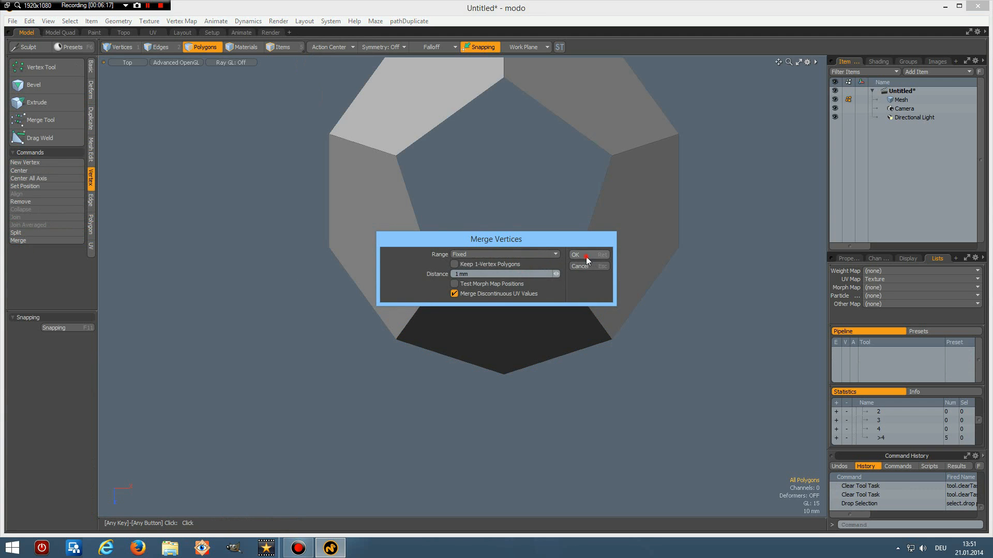
left_click(574, 255)
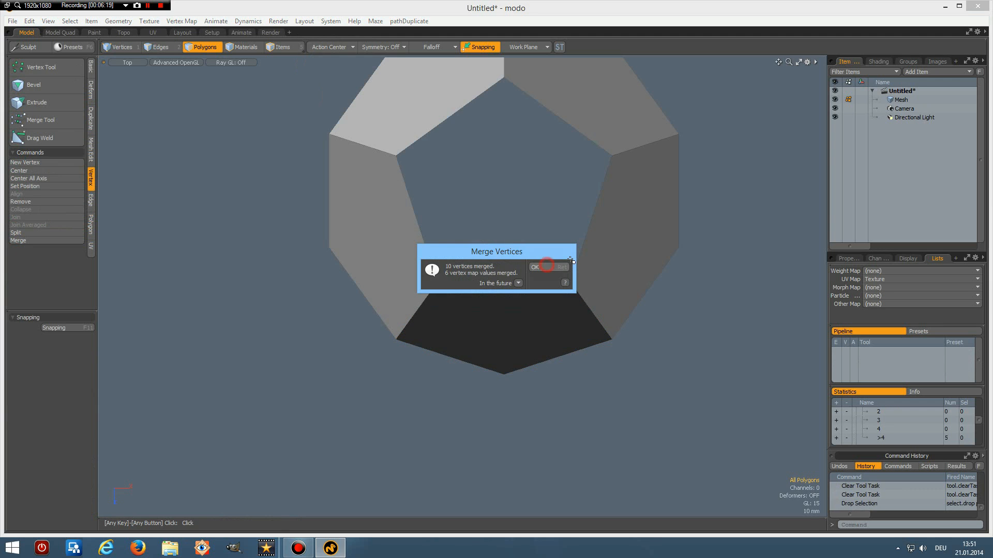
left_click(534, 266)
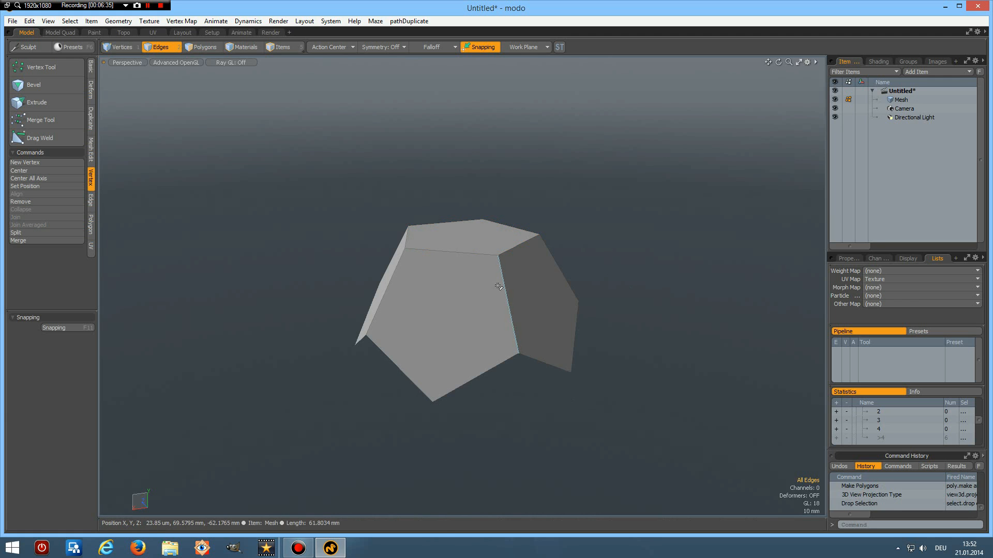
- Duplicate and flip the half-shell, moving it to Y -52 mm to cap the ball
left_click(205, 47)
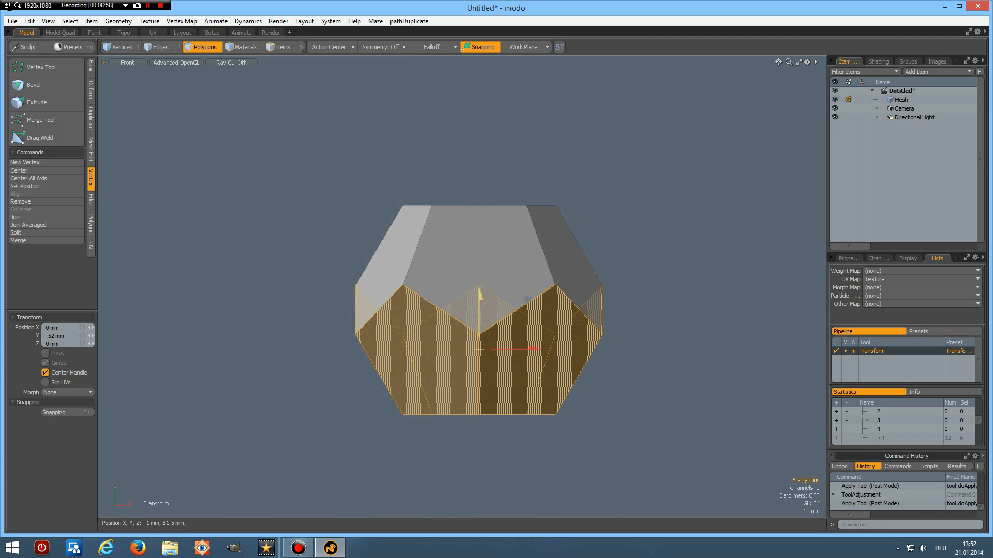
left_click(677, 229)
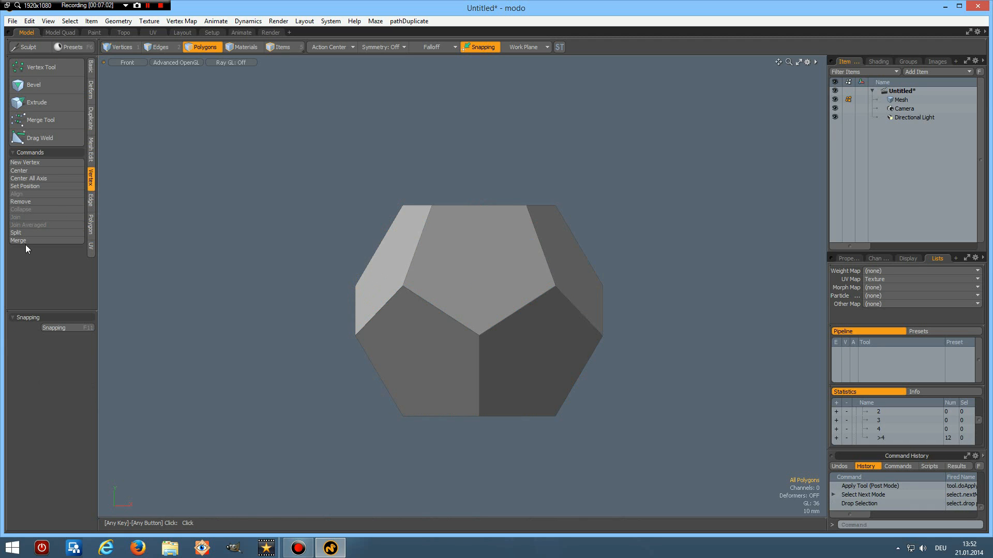
- Weld the vertices where the two half-shells meet and dismiss the merge report
left_click(19, 240)
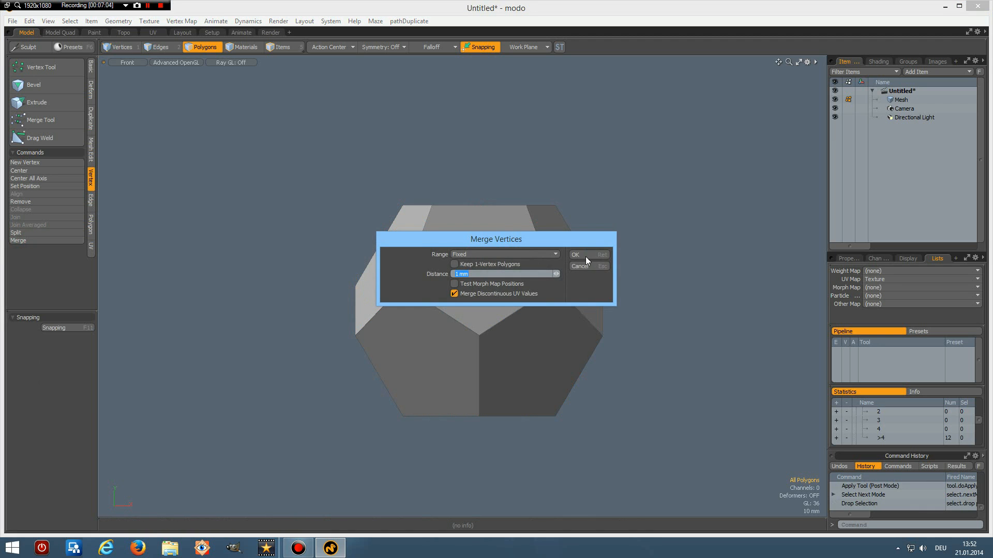
left_click(574, 255)
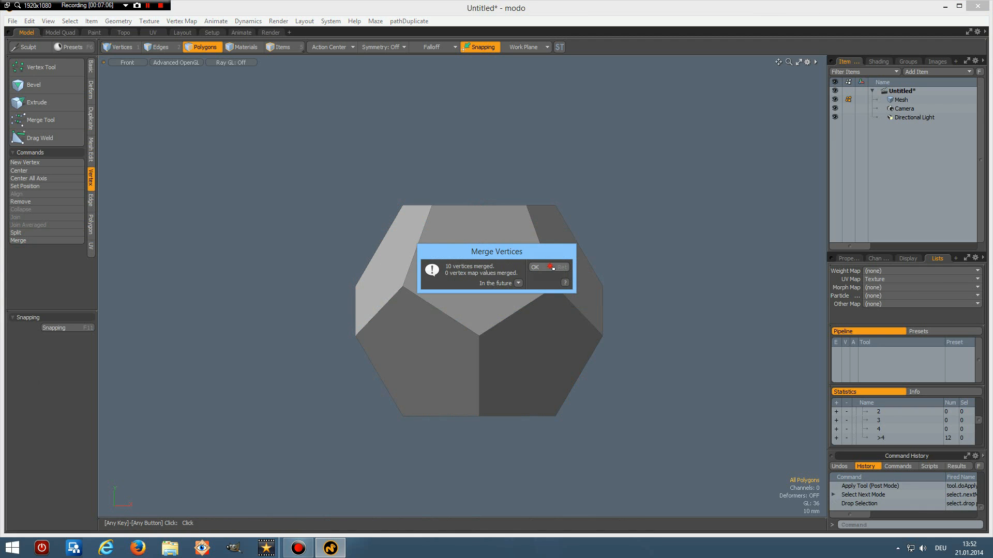
left_click(535, 267)
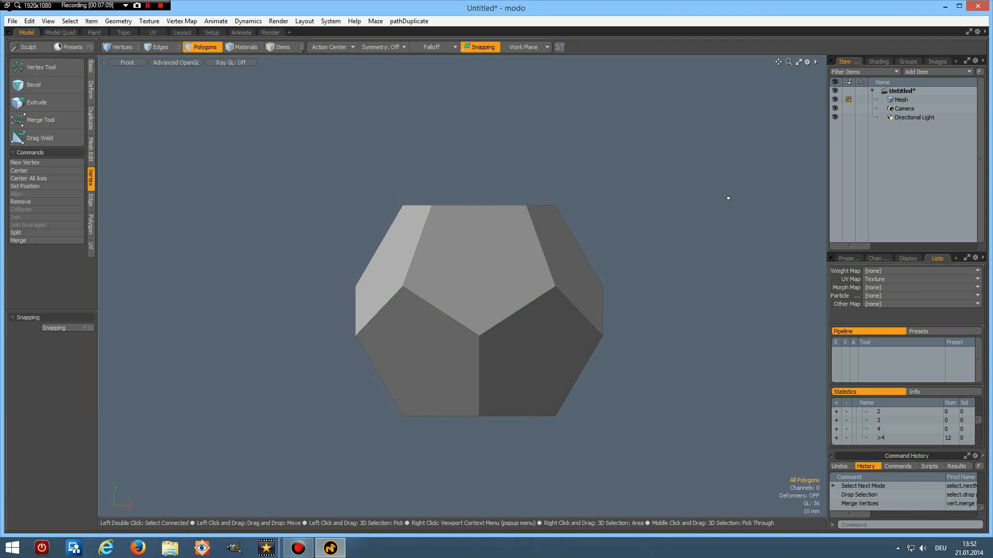
mouse_move(471, 239)
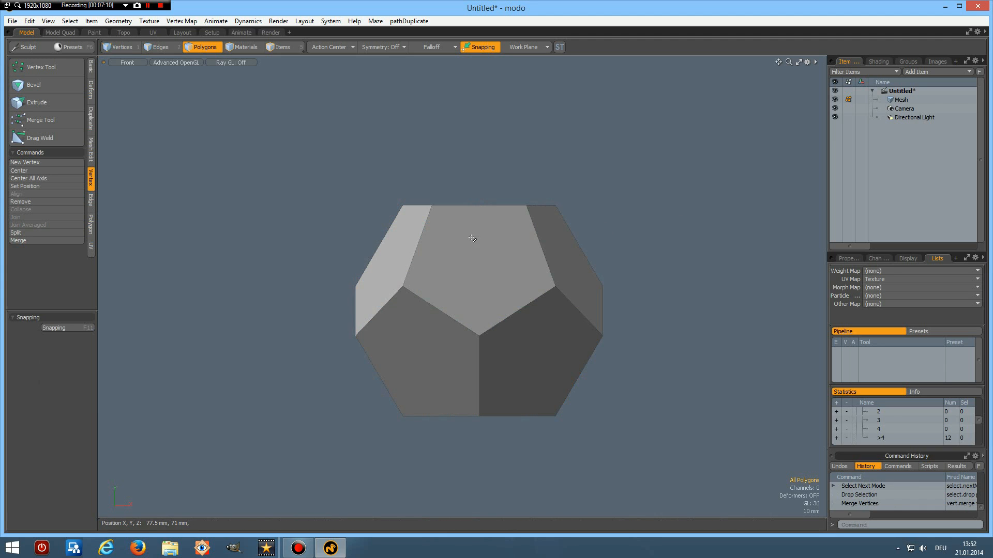
- Save the selected pentagon outline edges as a selection set
left_click(160, 47)
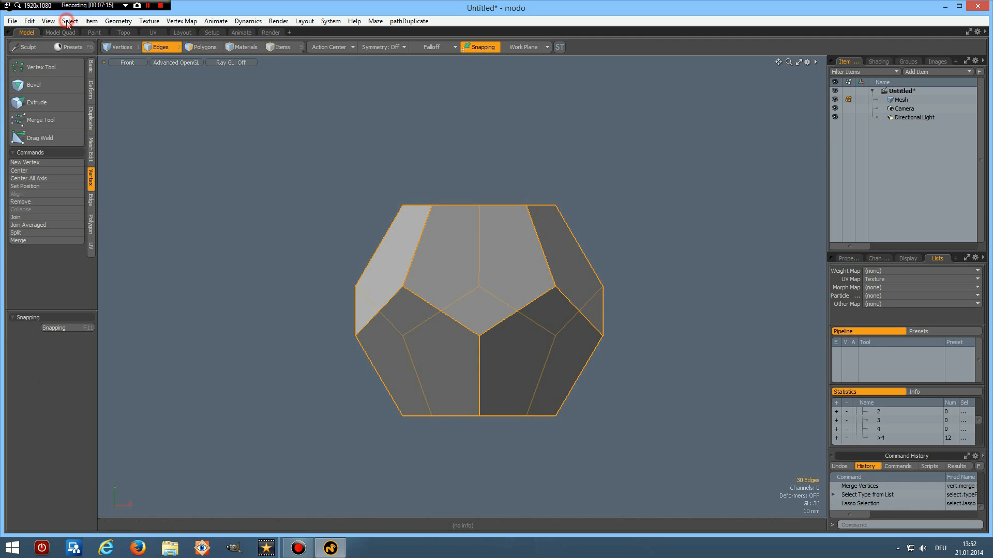
left_click(69, 20)
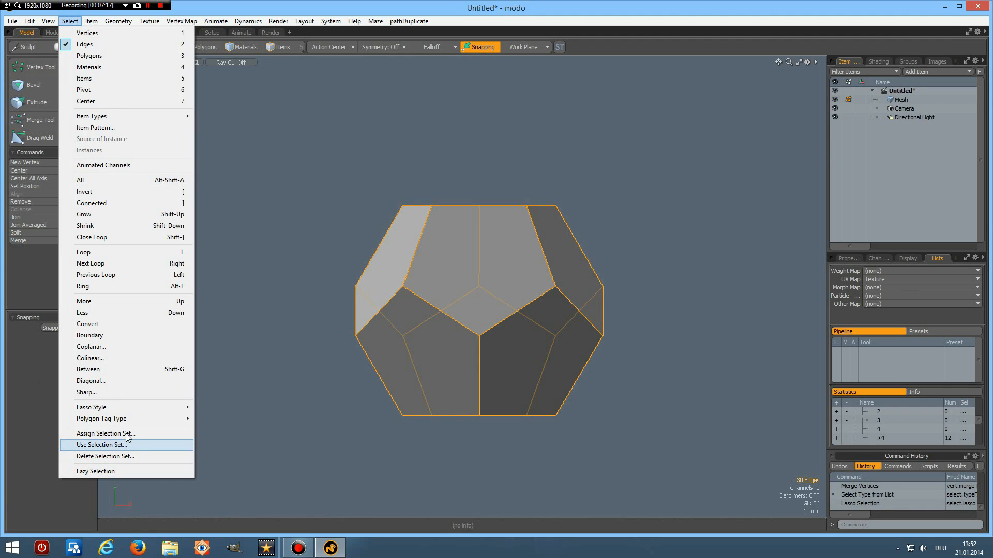
left_click(107, 433)
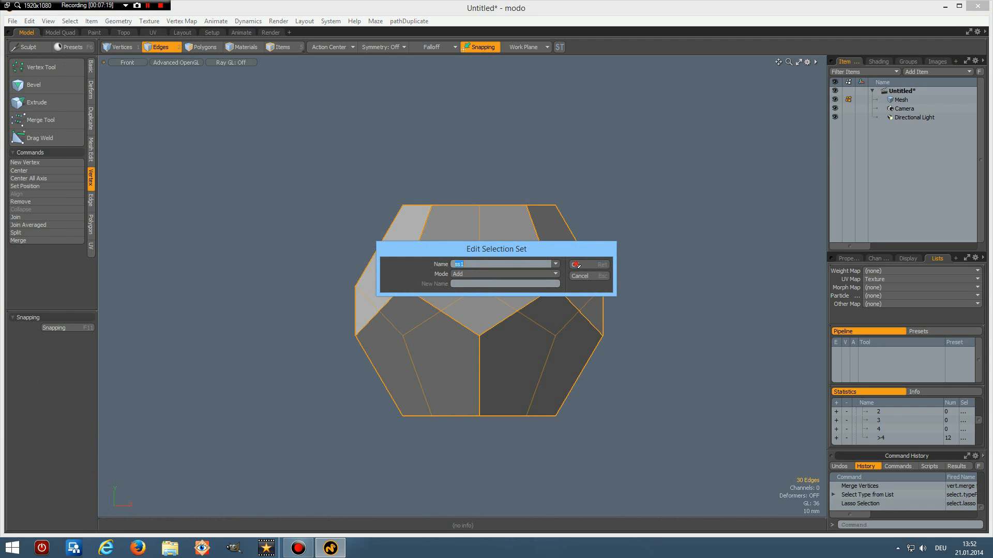
left_click(587, 264)
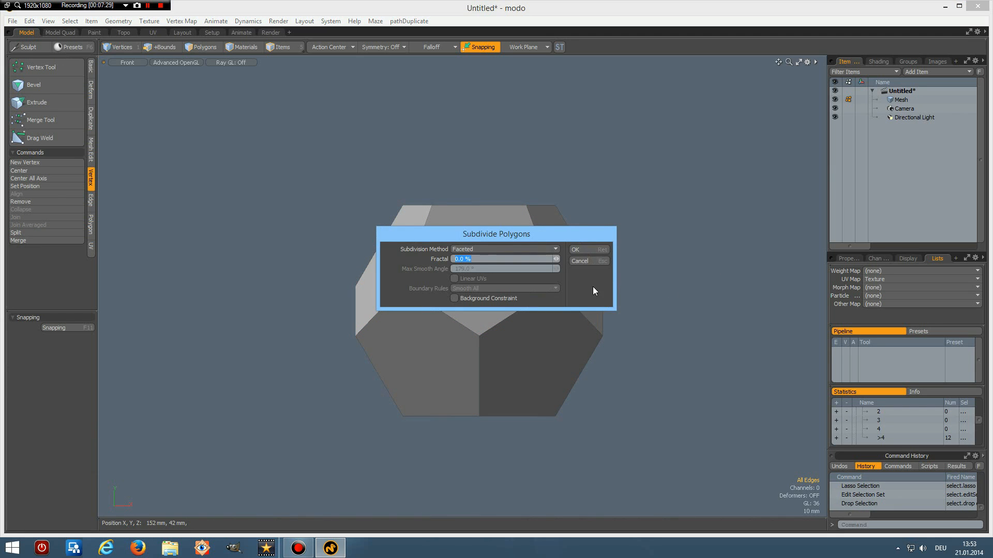
- Apply a trial faceted subdivision, then undo it back to twelve pentagon faces
left_click(575, 249)
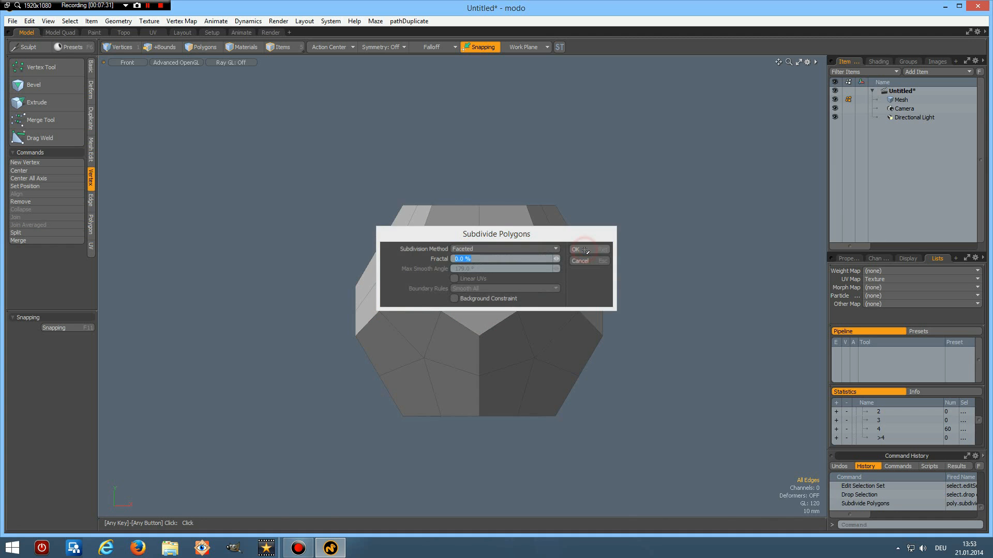
left_click(575, 249)
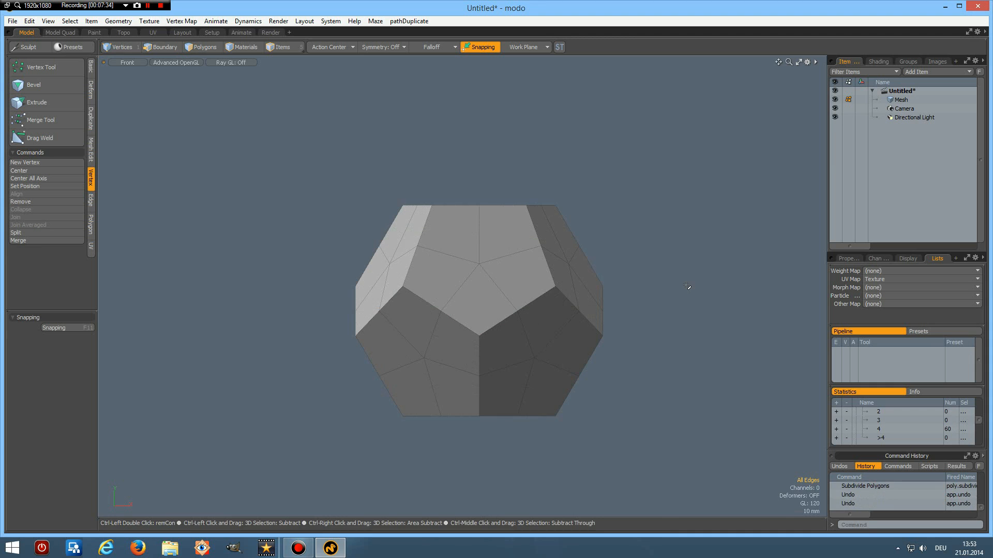
left_click(160, 47)
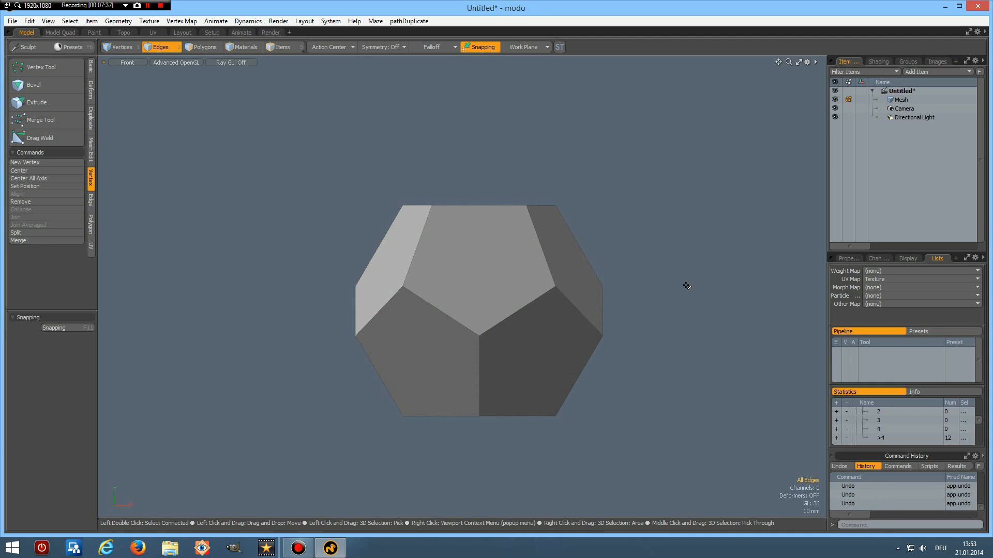
mouse_move(620, 246)
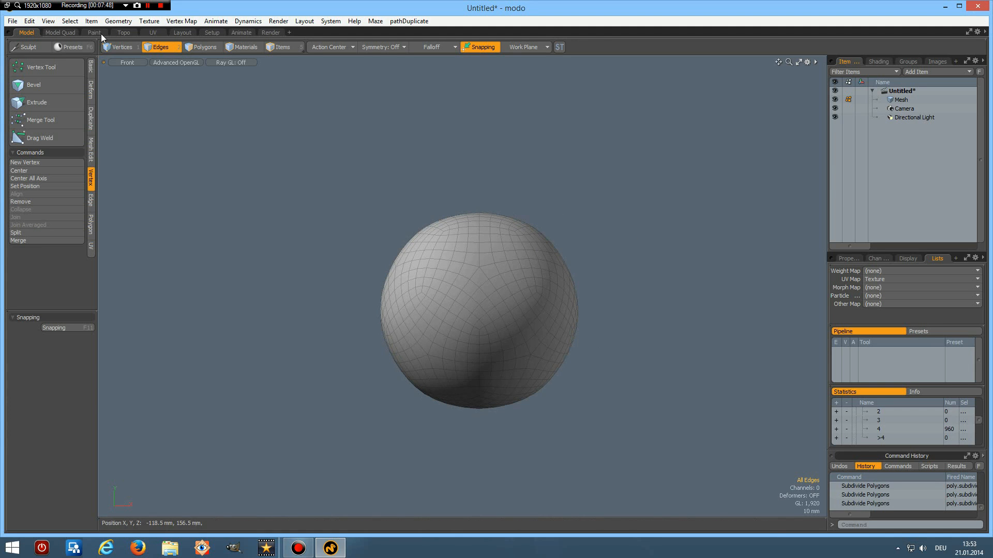
- Reselect the saved panel outline edges with Use Selection Set
left_click(69, 21)
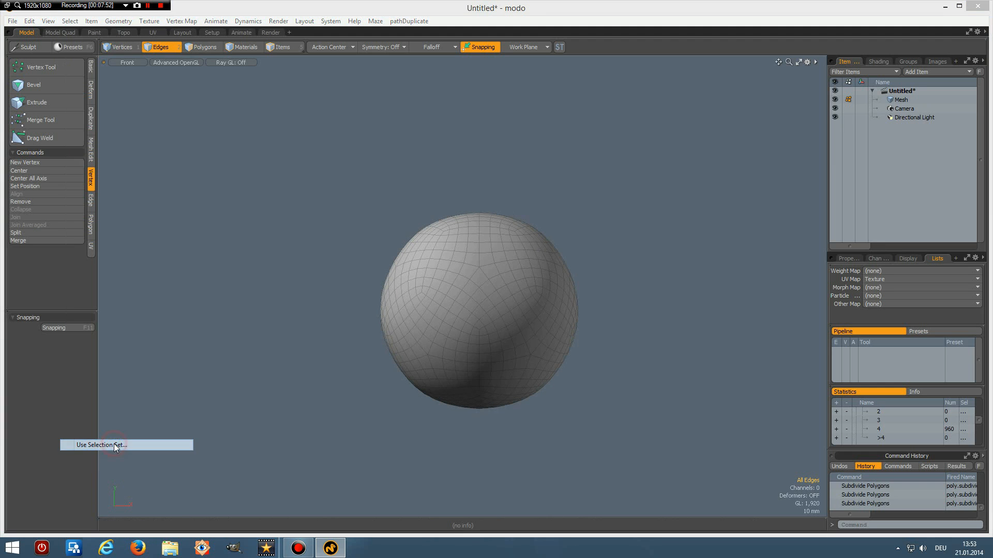
left_click(102, 445)
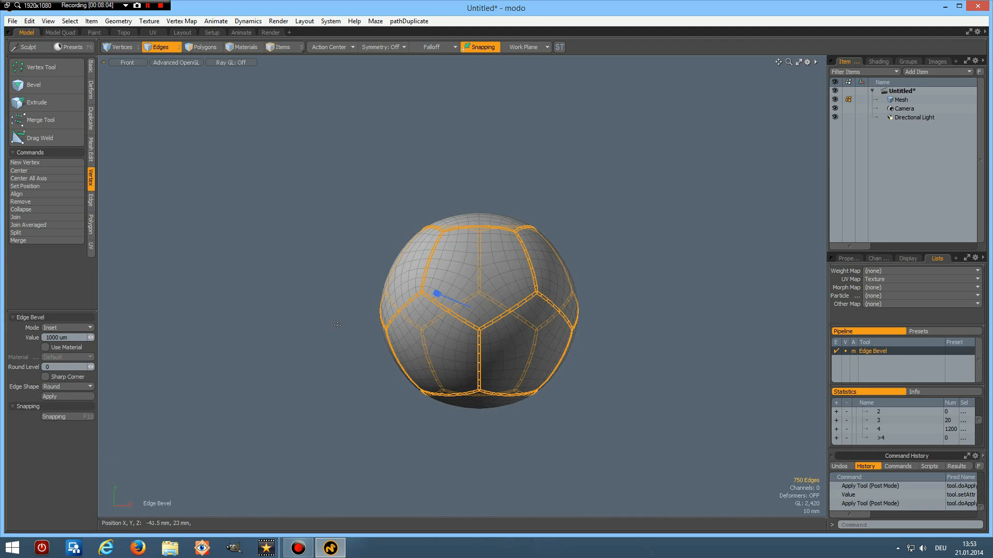
mouse_move(328, 331)
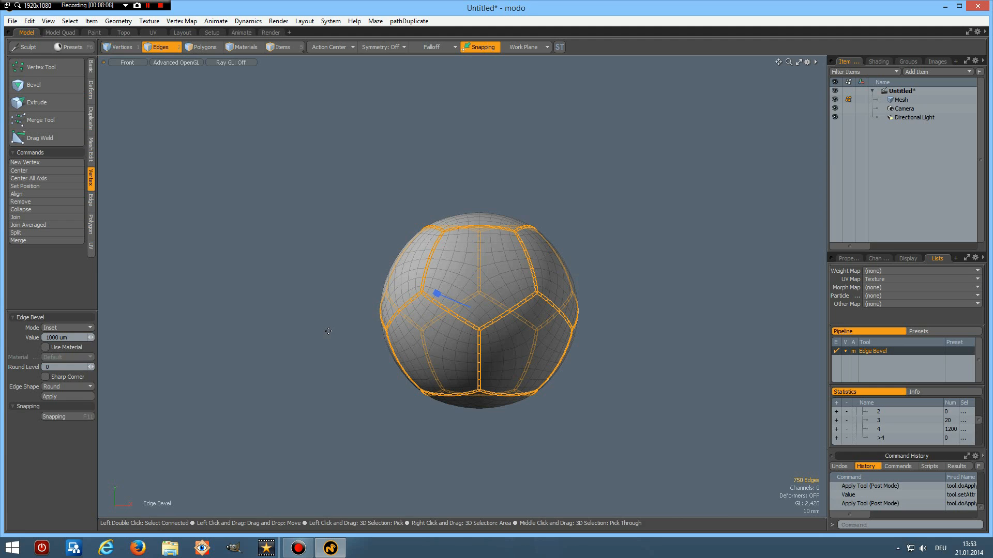
mouse_move(298, 166)
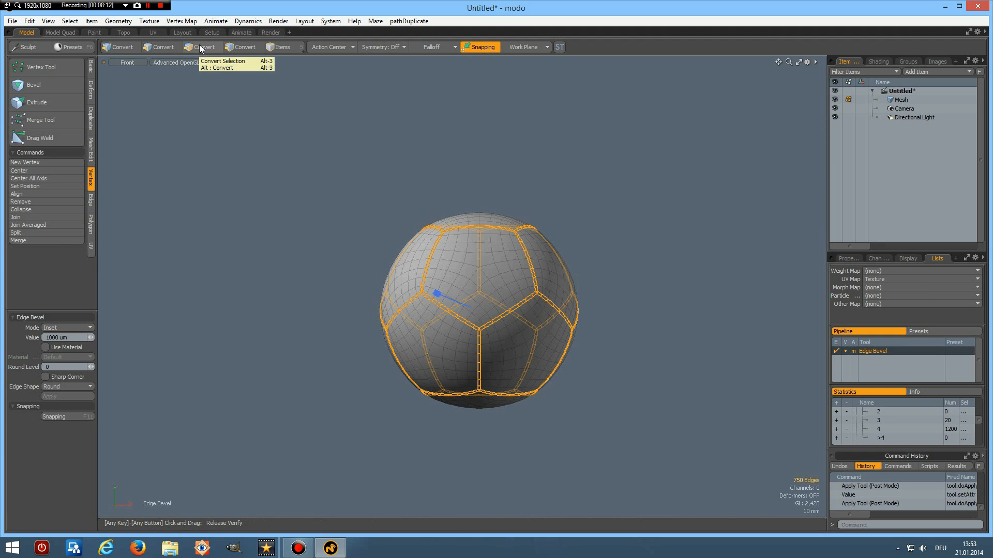
- Convert the seam edges to vertices, then to the 260 seam strip polygons
left_click(203, 47)
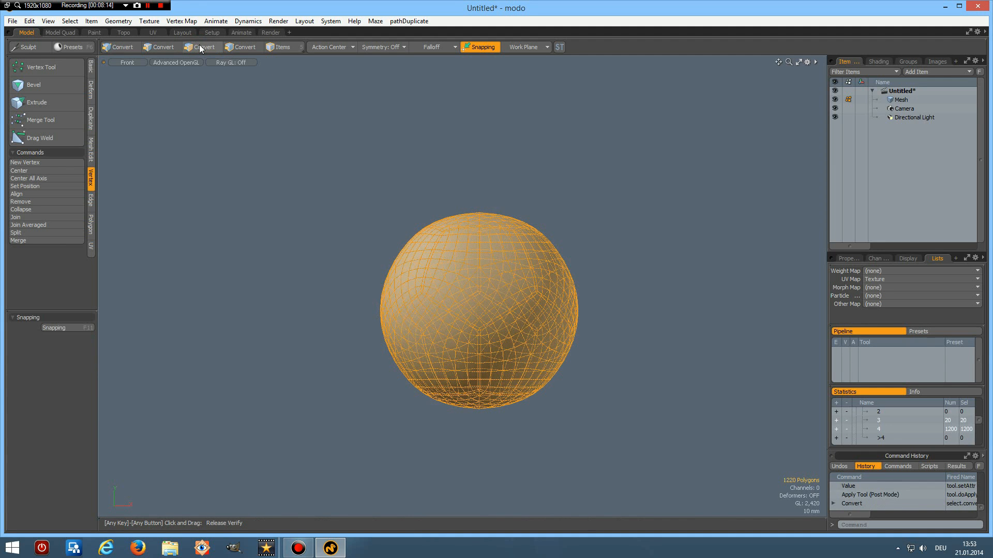
left_click(205, 47)
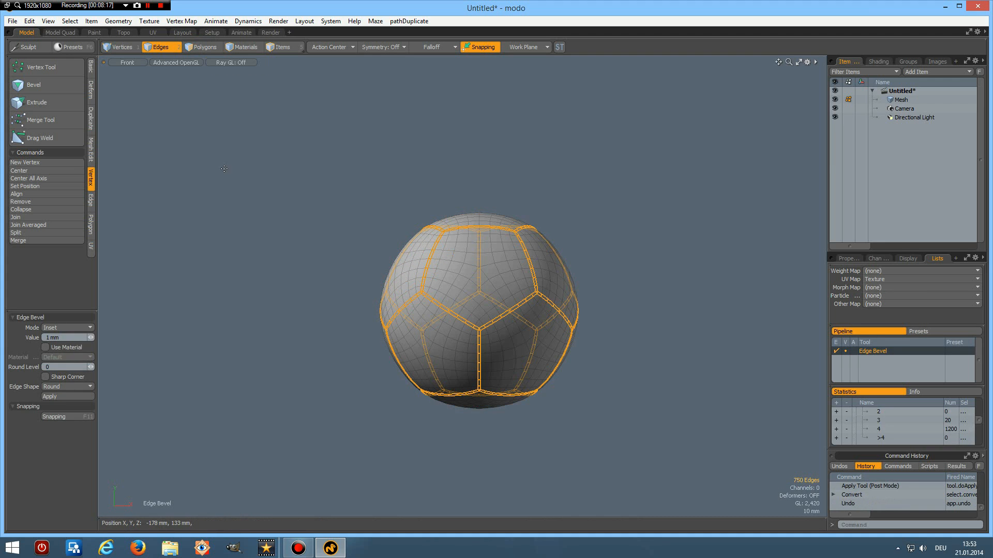
left_click(120, 47)
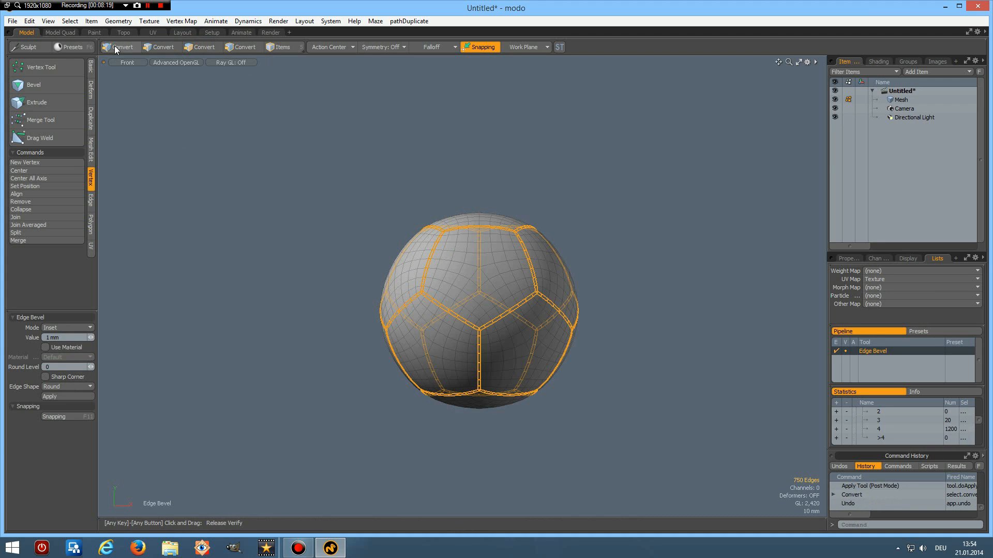
left_click(121, 46)
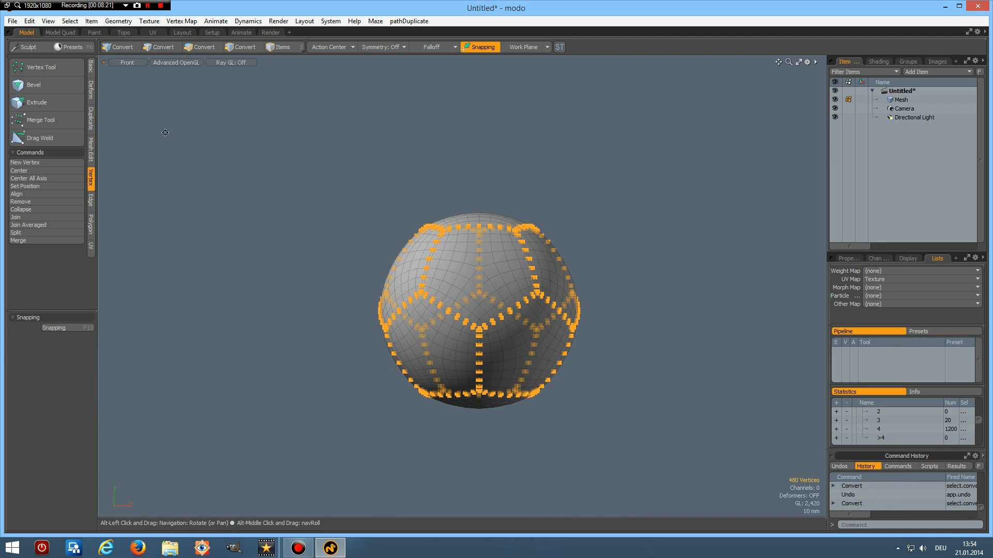
mouse_move(204, 48)
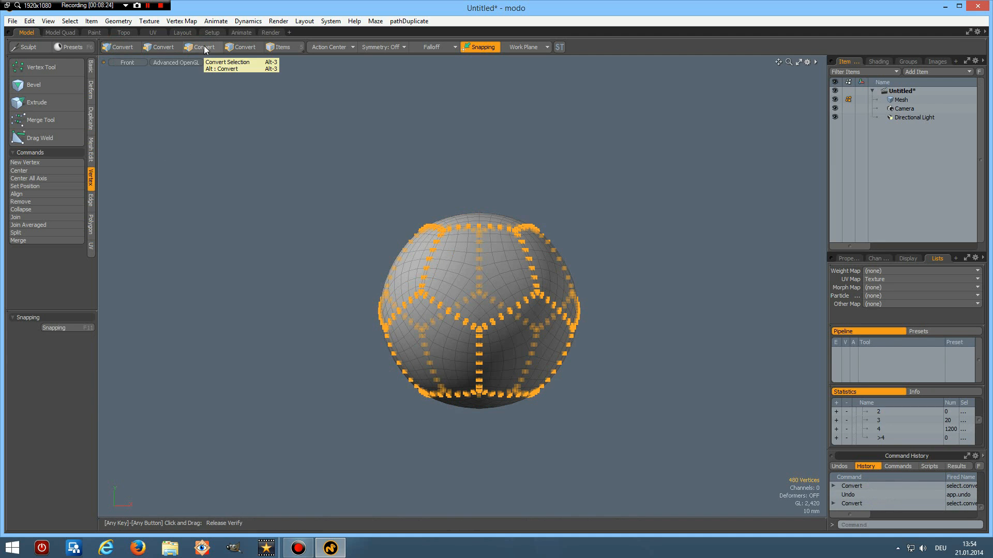
left_click(202, 47)
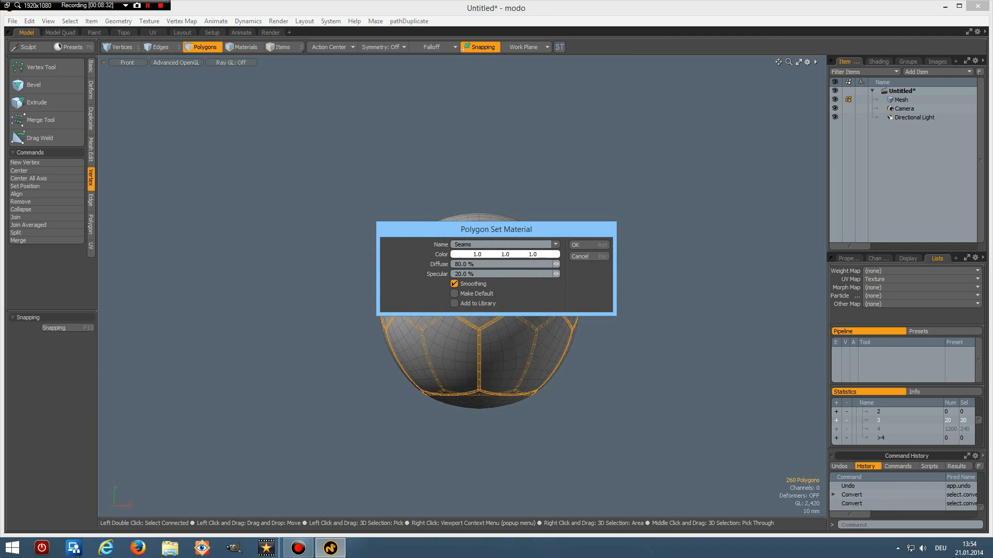
- Assign the Seams material with a grey colour to the seam polygons
left_click(587, 245)
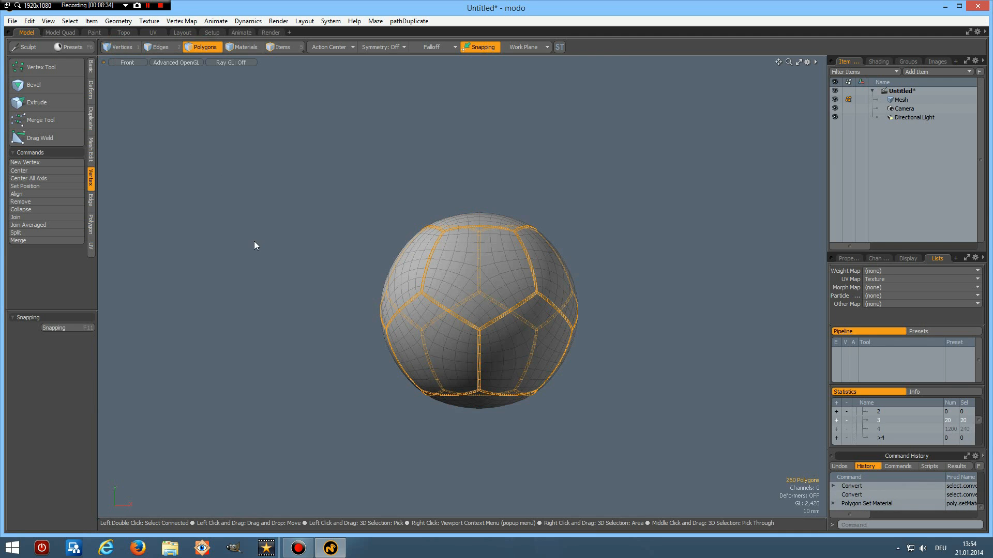
mouse_move(706, 248)
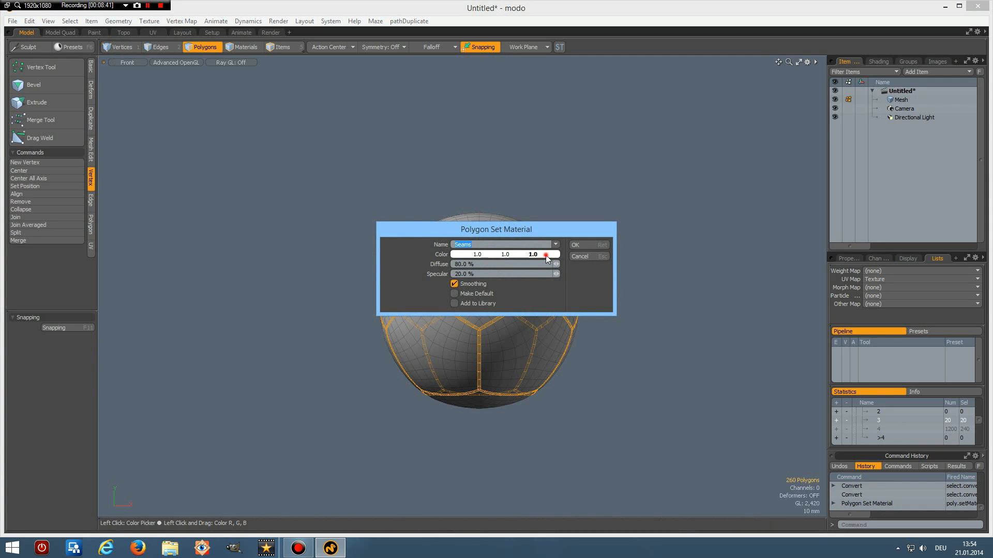
left_click(546, 254)
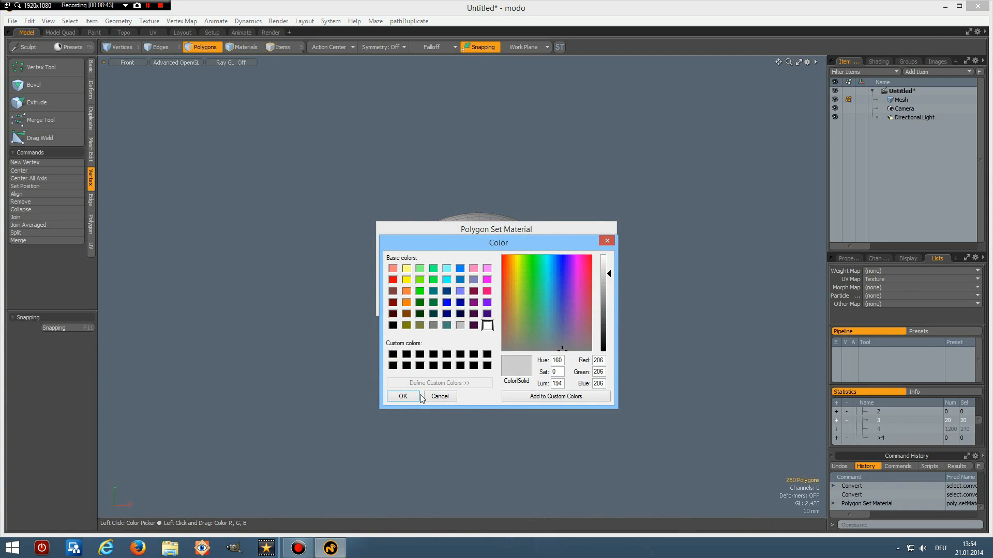
left_click(402, 396)
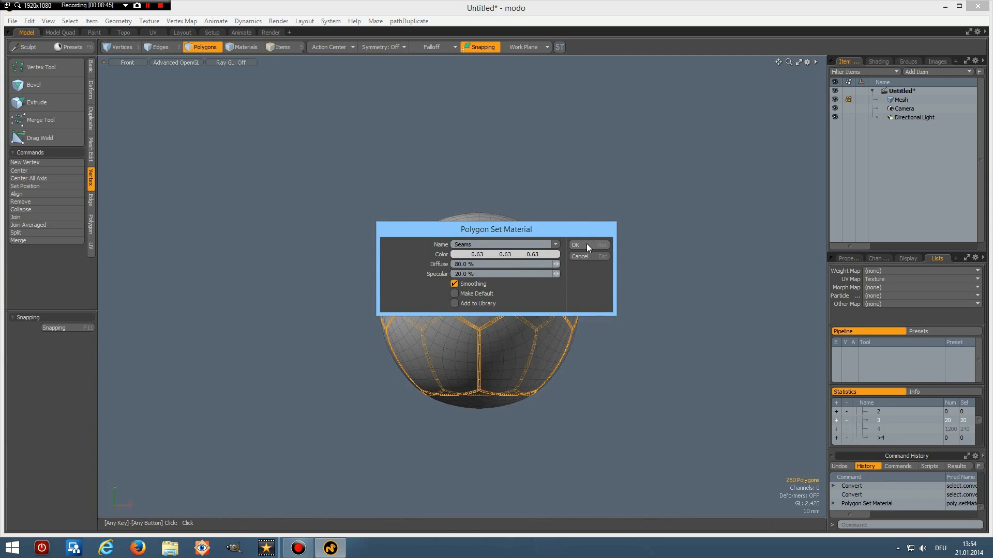
left_click(575, 245)
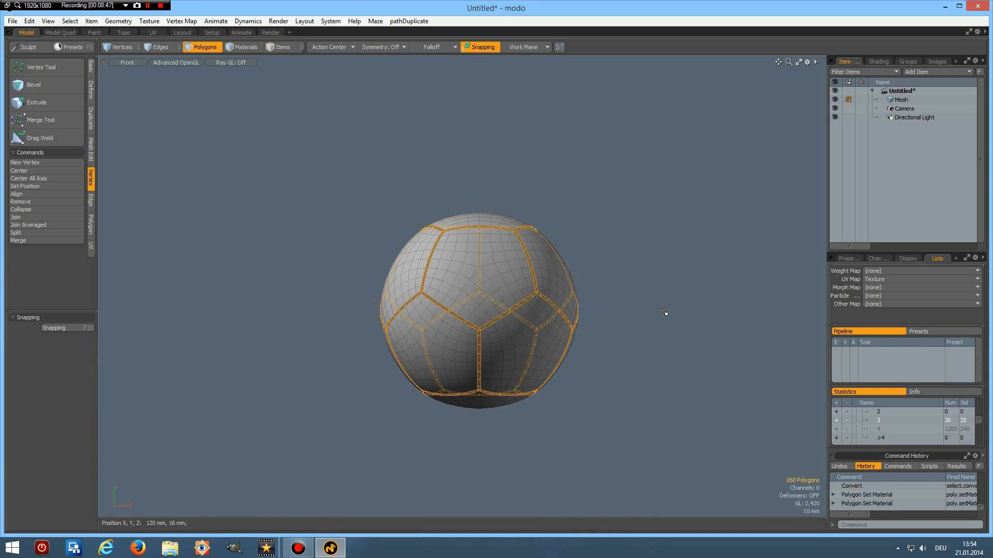
left_click(32, 84)
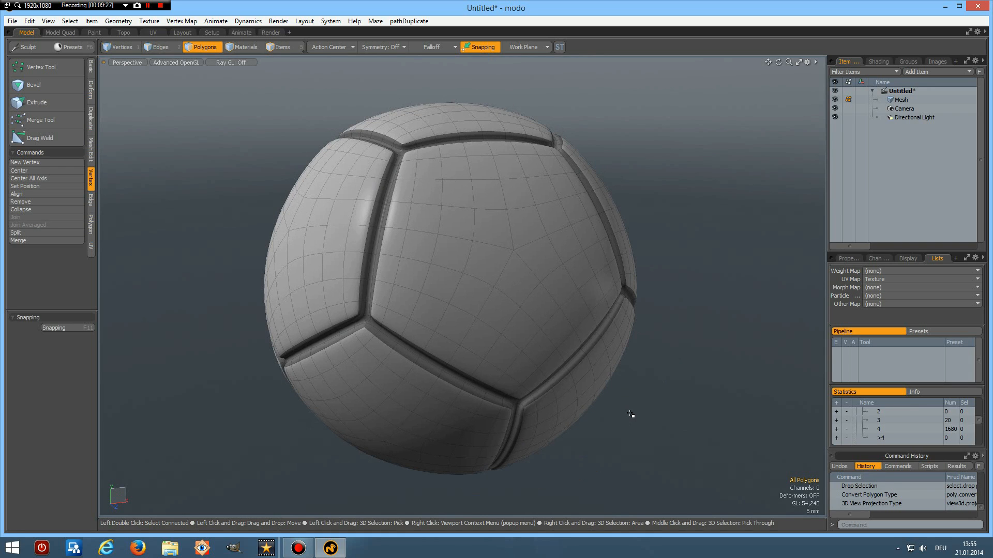
mouse_move(634, 408)
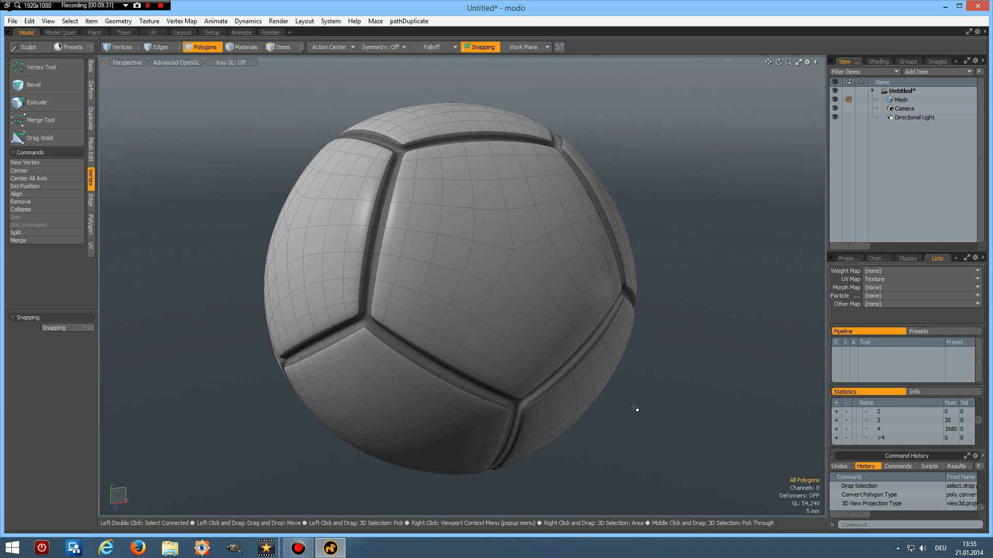